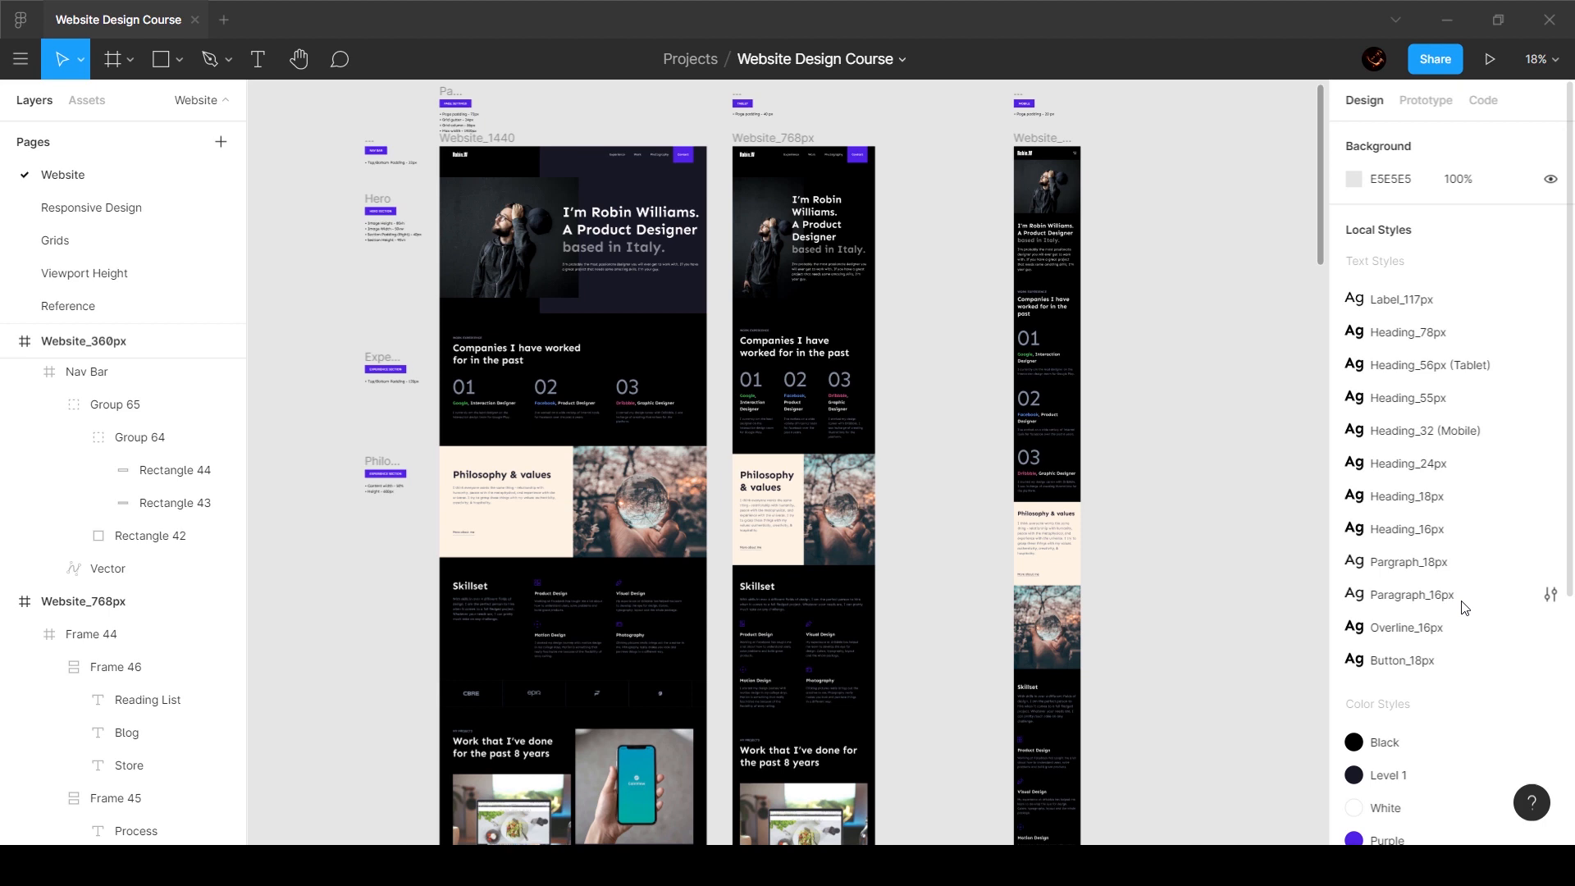
# Step: Bring up the figma.com/mirror live preview and scroll the mirrored Robin Williams portfolio
pyautogui.click(804, 507)
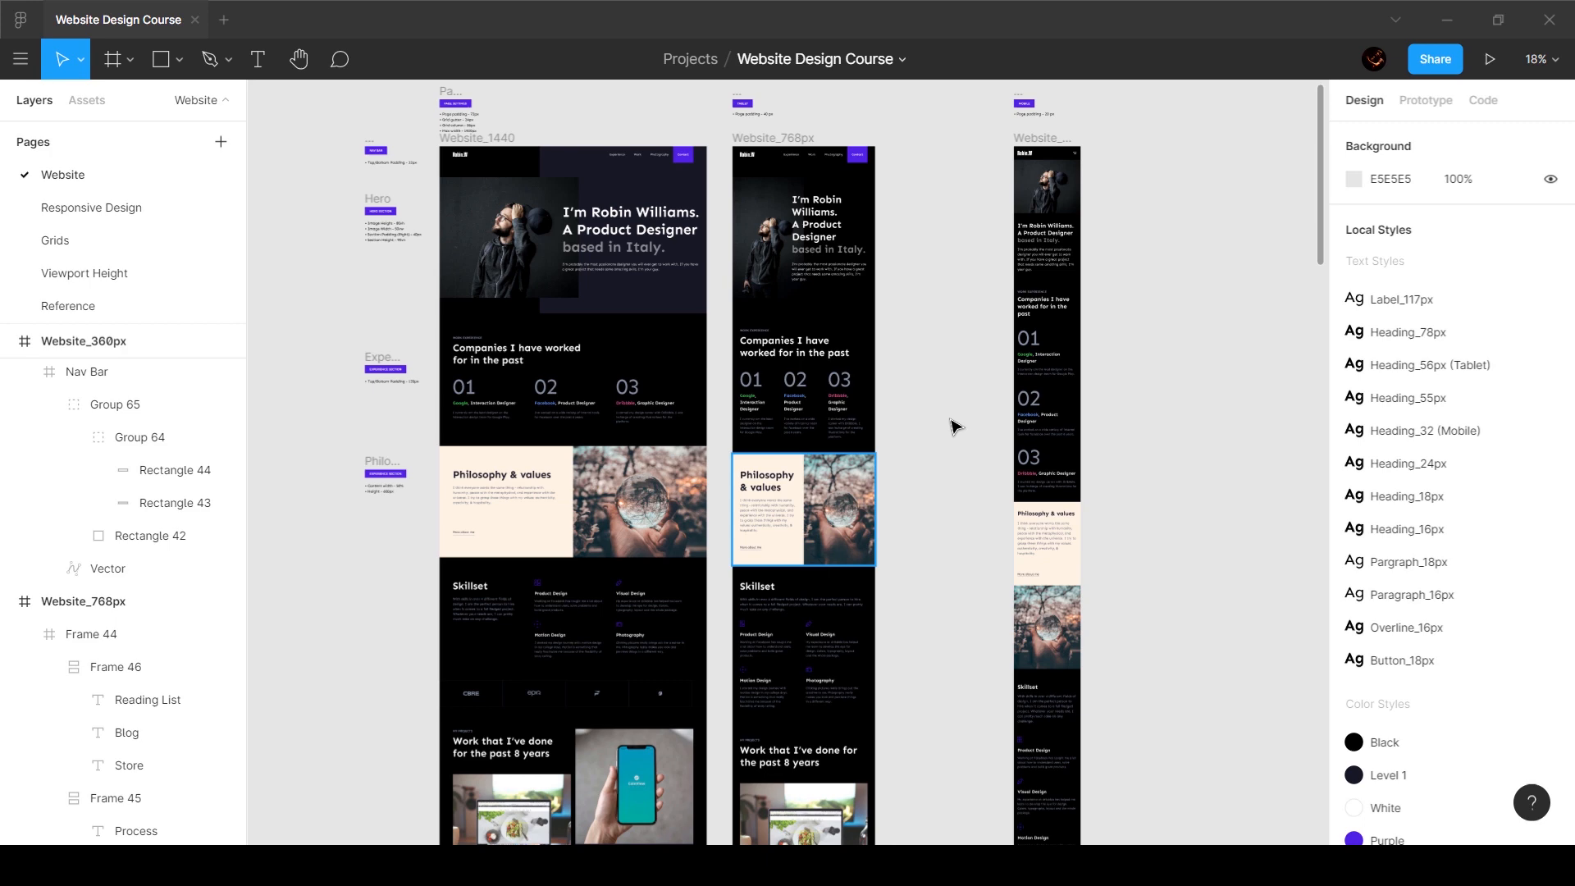
pyautogui.scroll(-3)
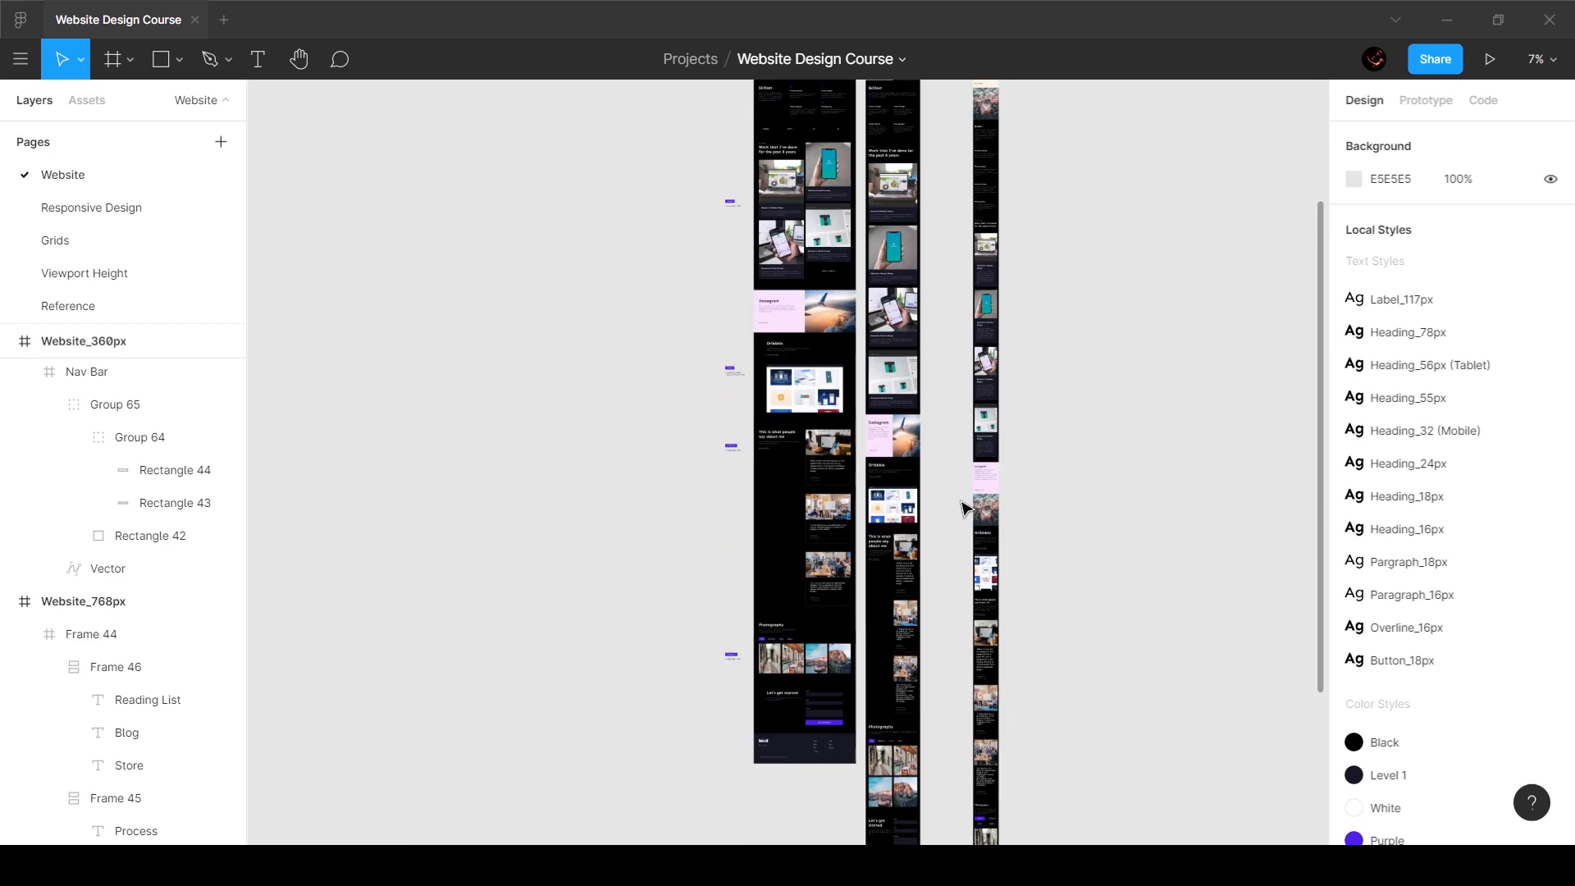
pyautogui.scroll(-3)
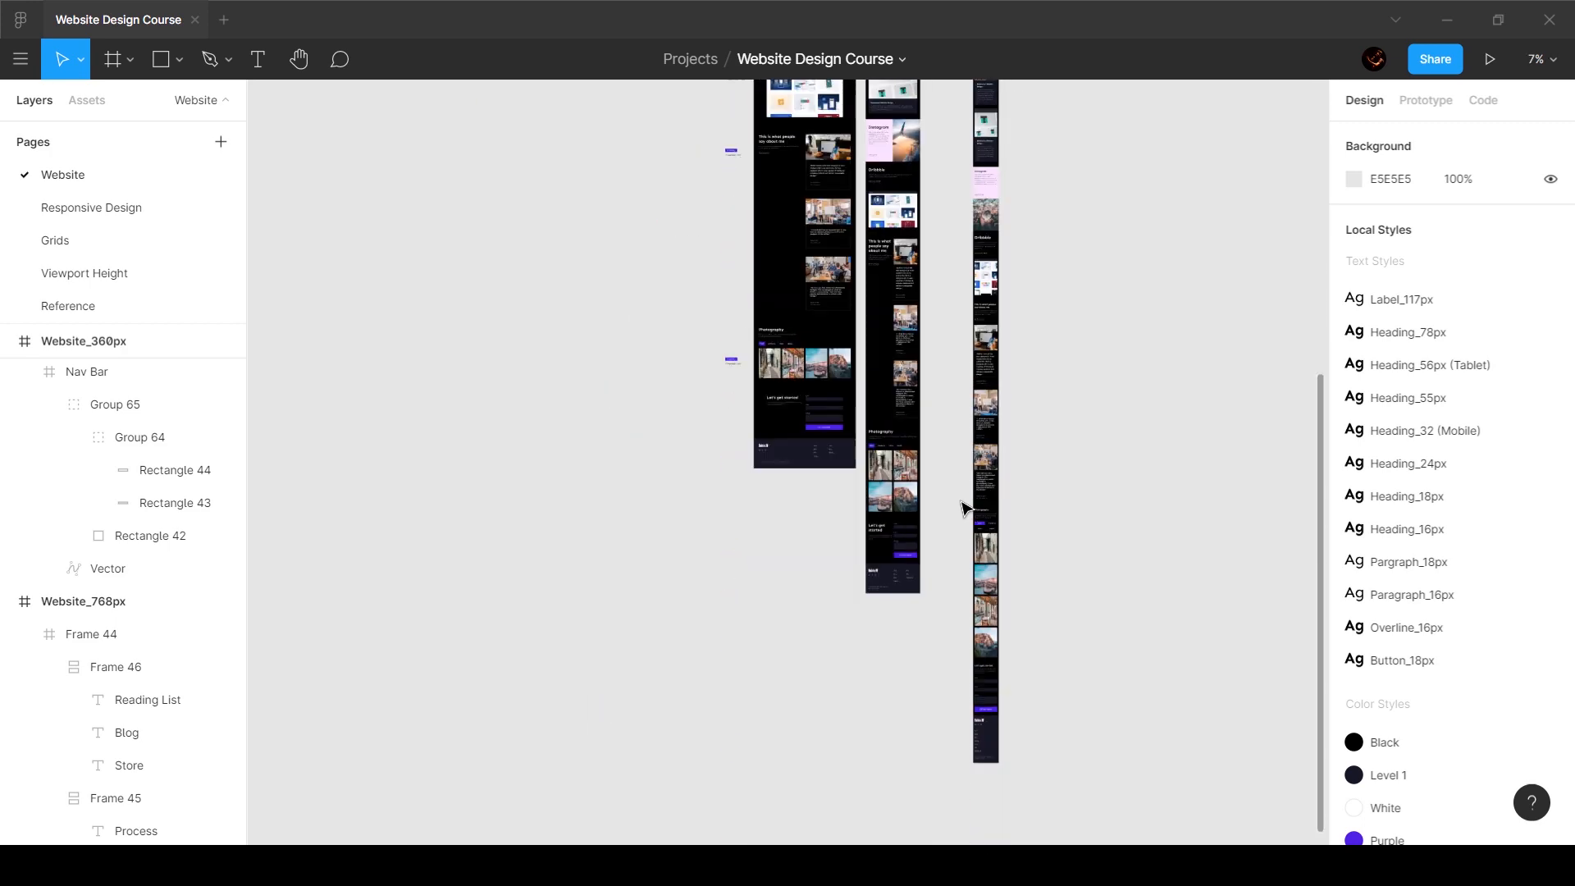
pyautogui.scroll(3)
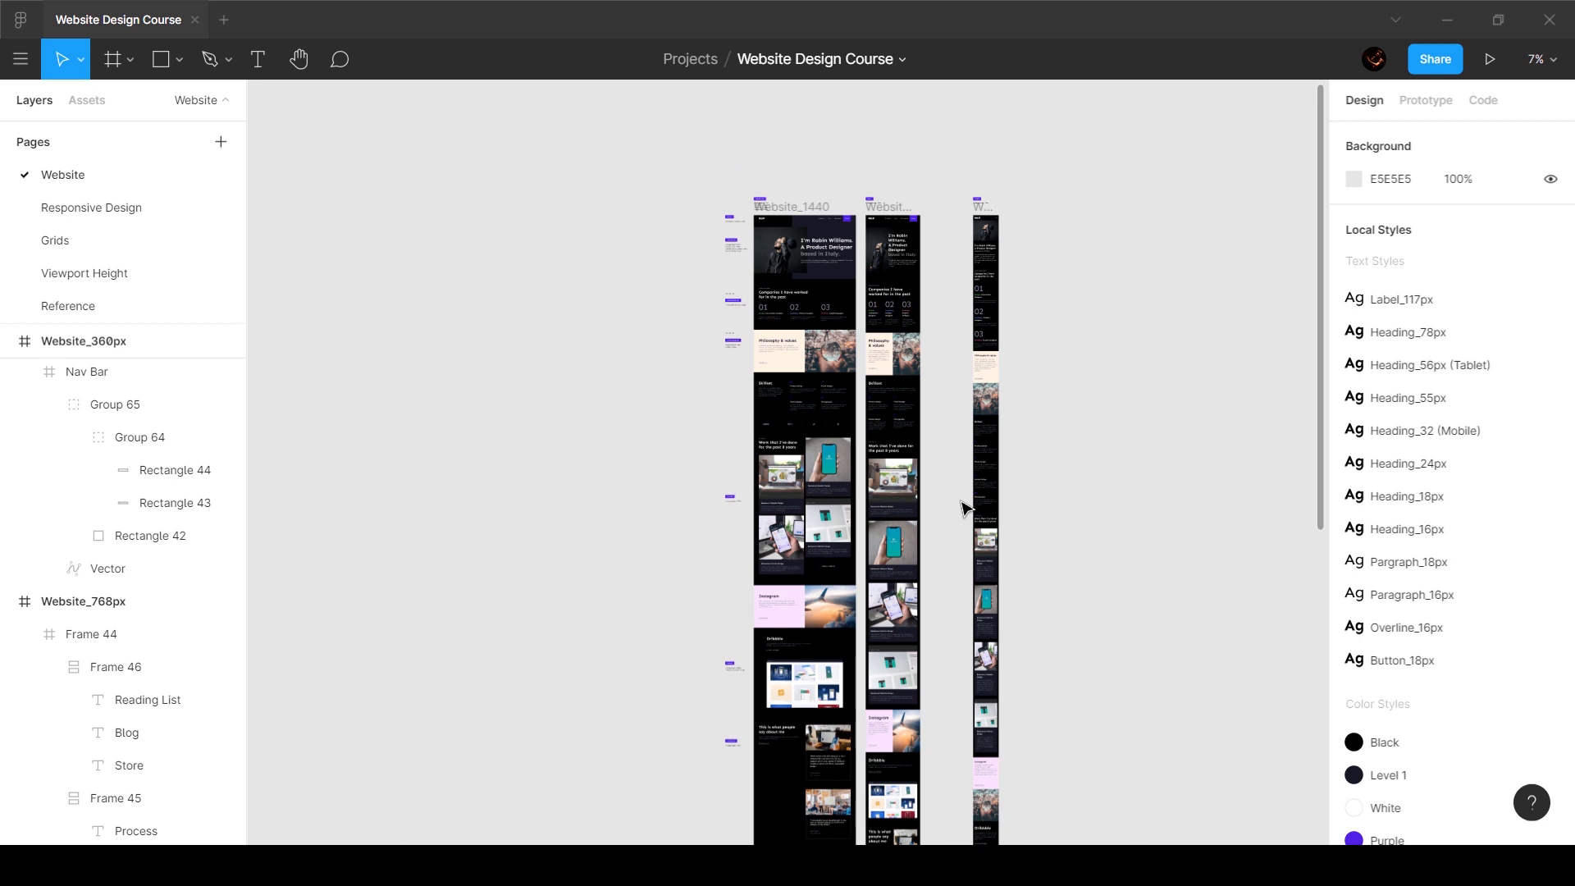
pyautogui.scroll(-3)
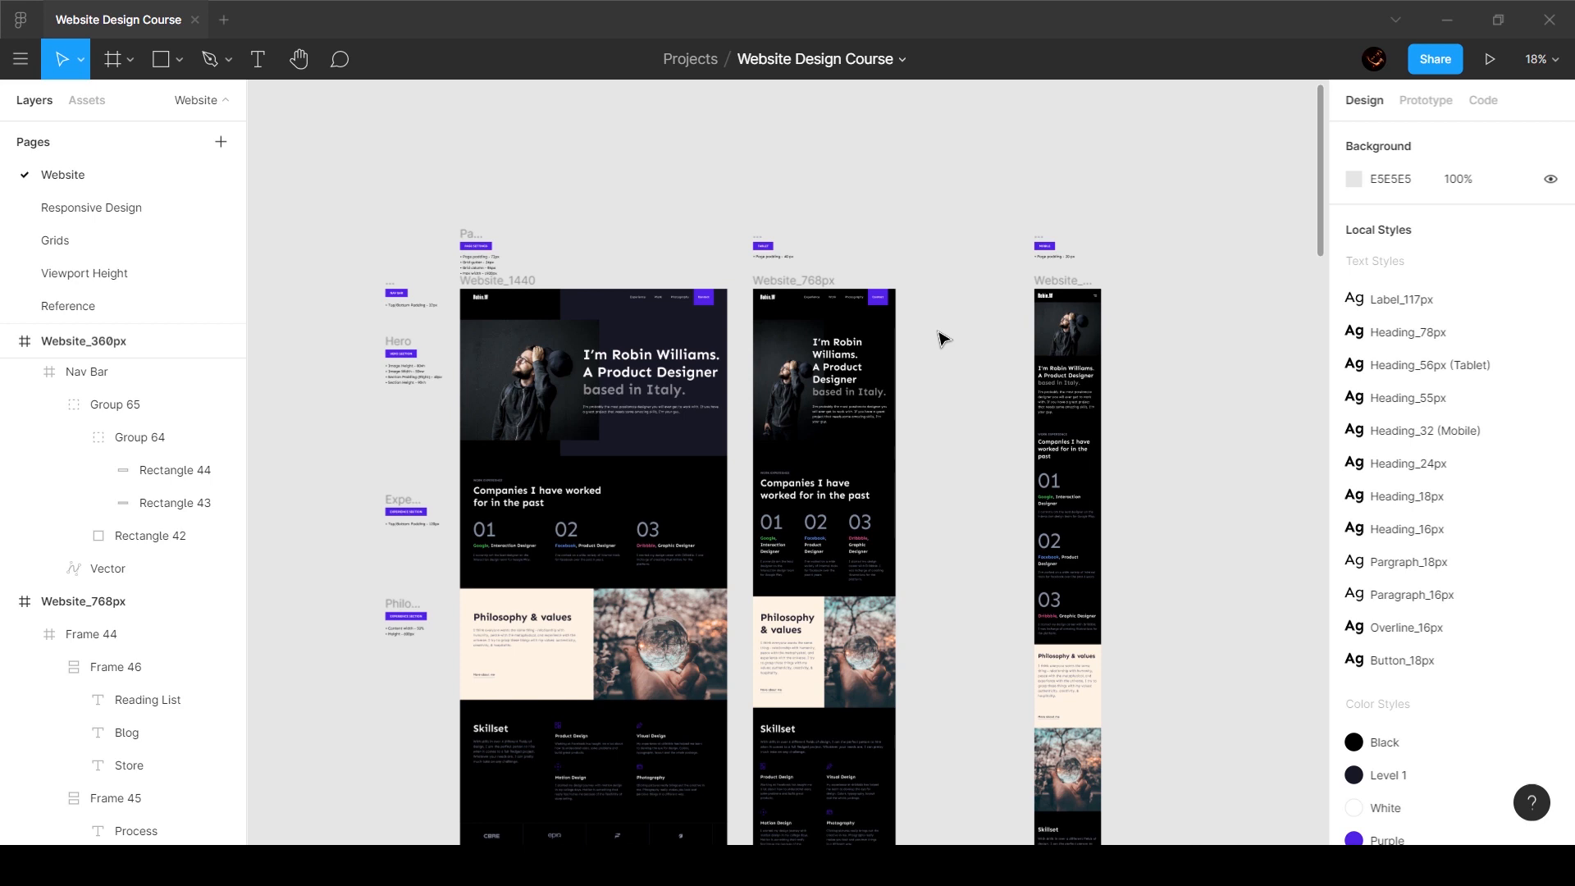
pyautogui.scroll(3)
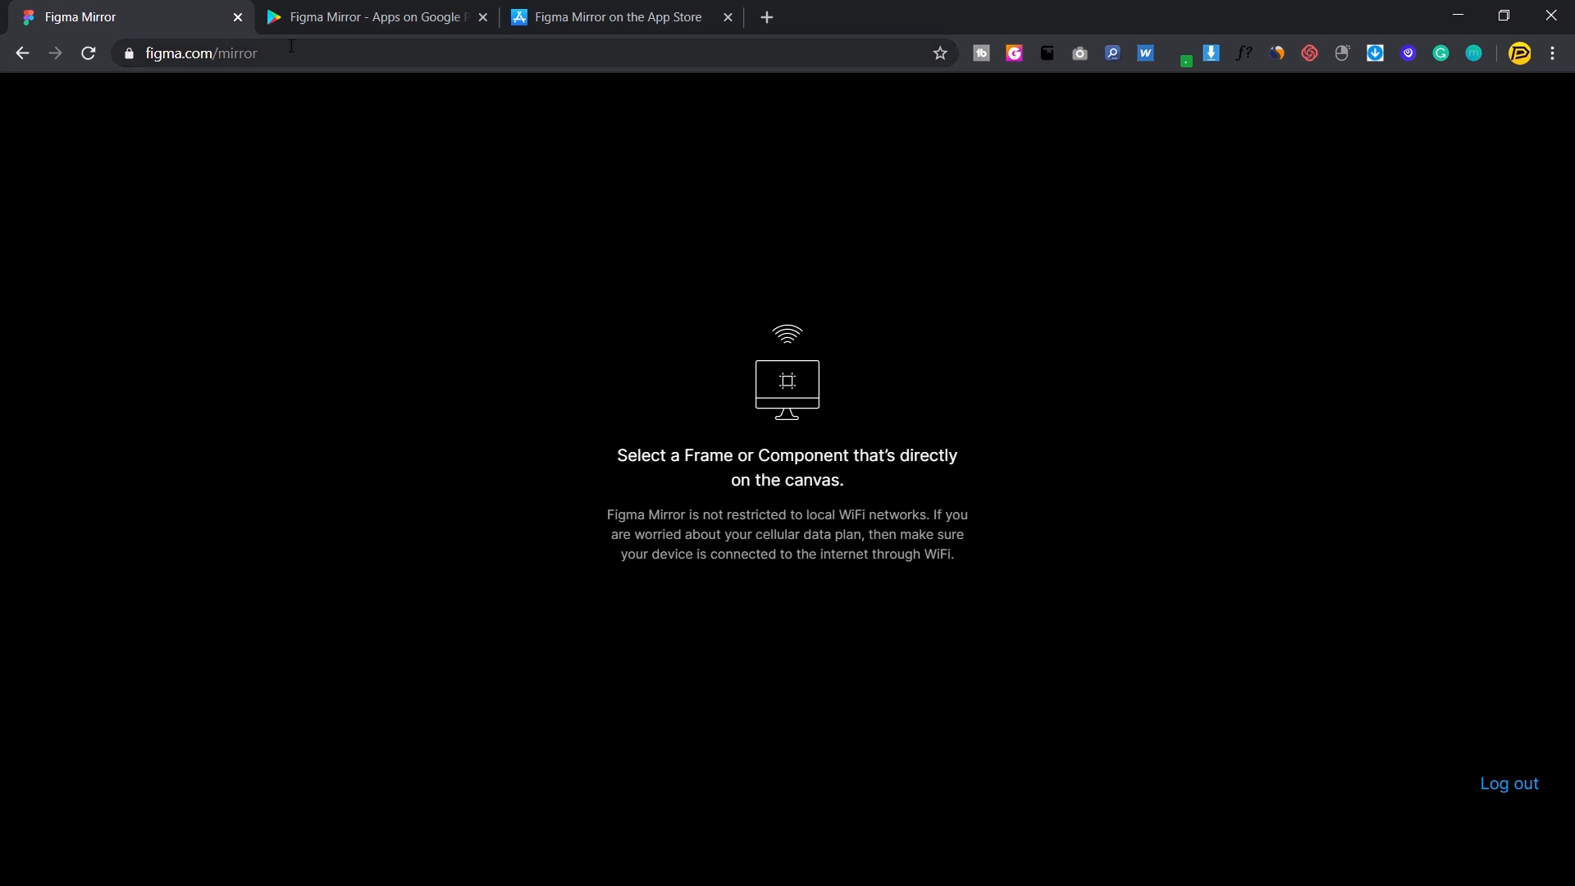
pyautogui.moveTo(784, 472)
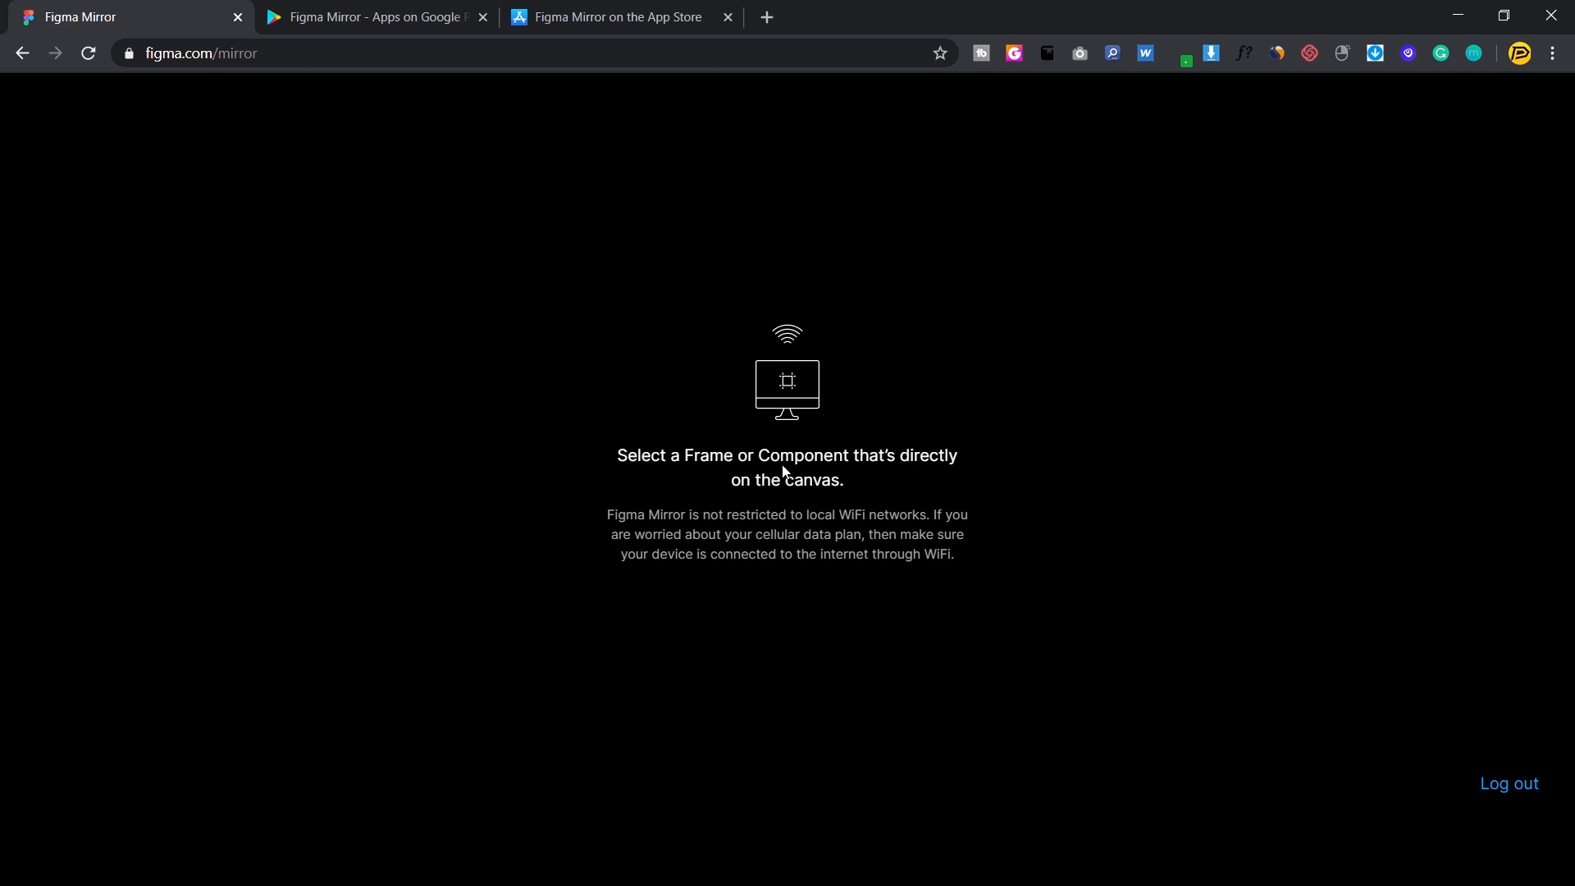
pyautogui.moveTo(502, 427)
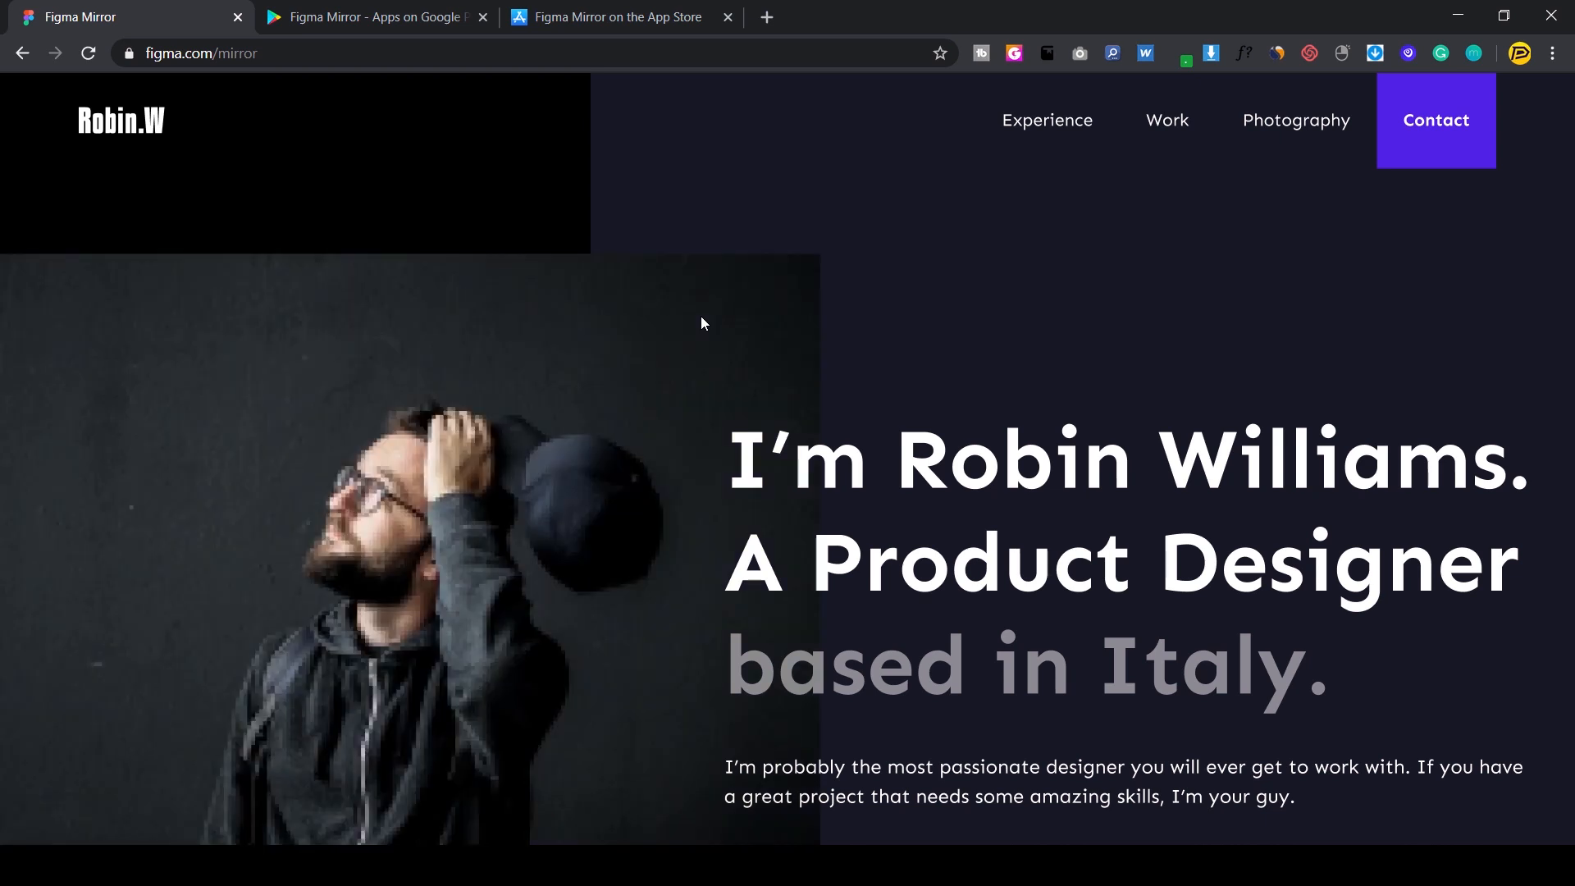
pyautogui.moveTo(773, 387)
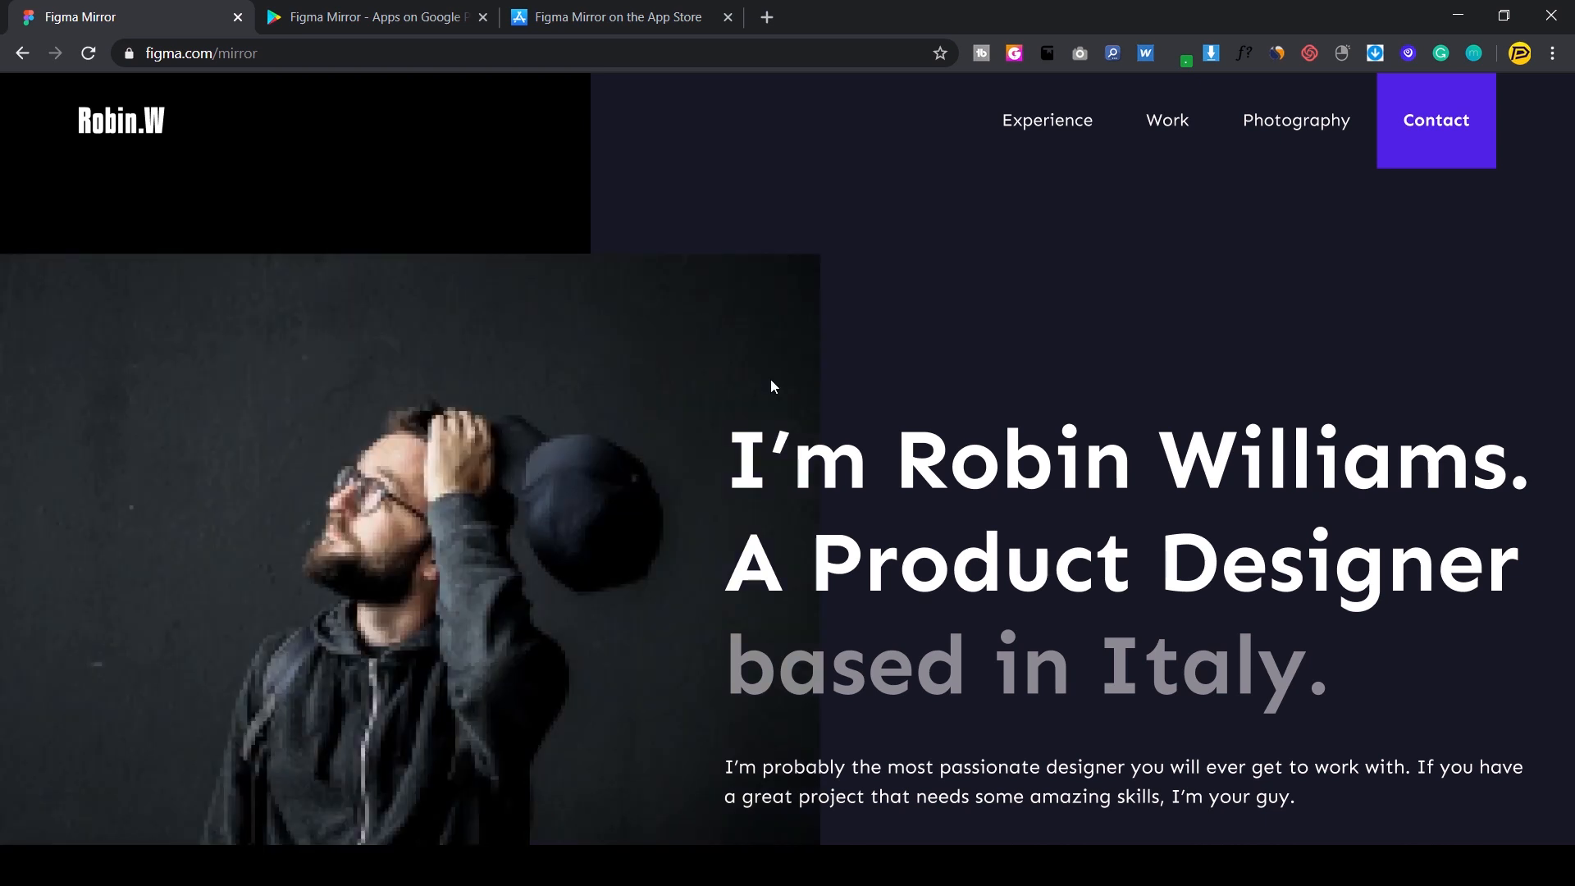
# Step: Scroll the mirrored desktop site through Experience and Work, then back to the hero
pyautogui.scroll(-3)
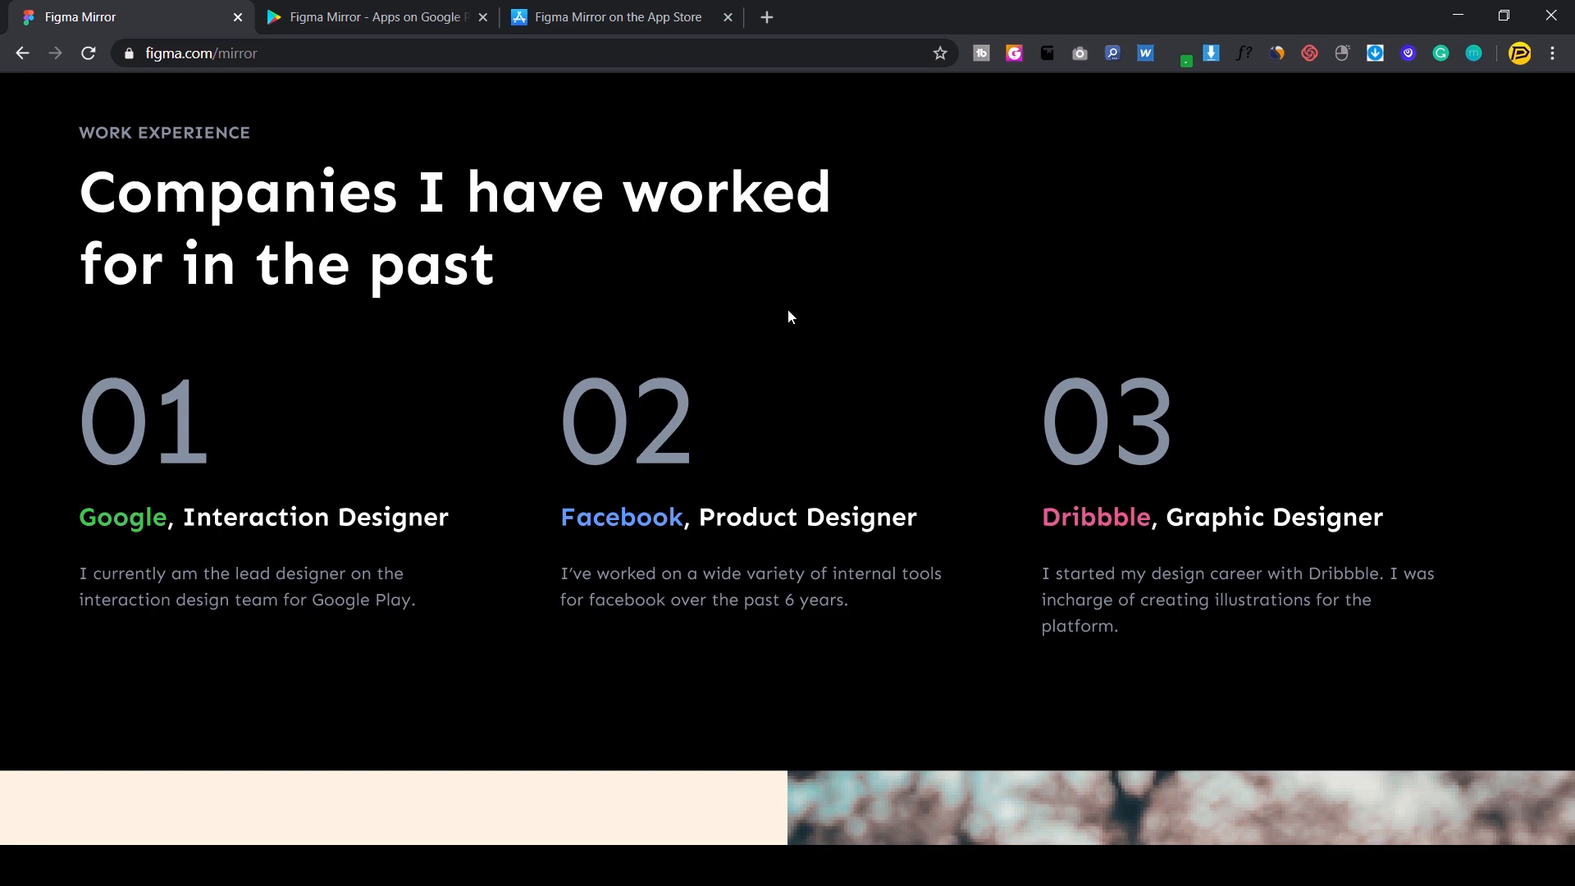
pyautogui.scroll(-3)
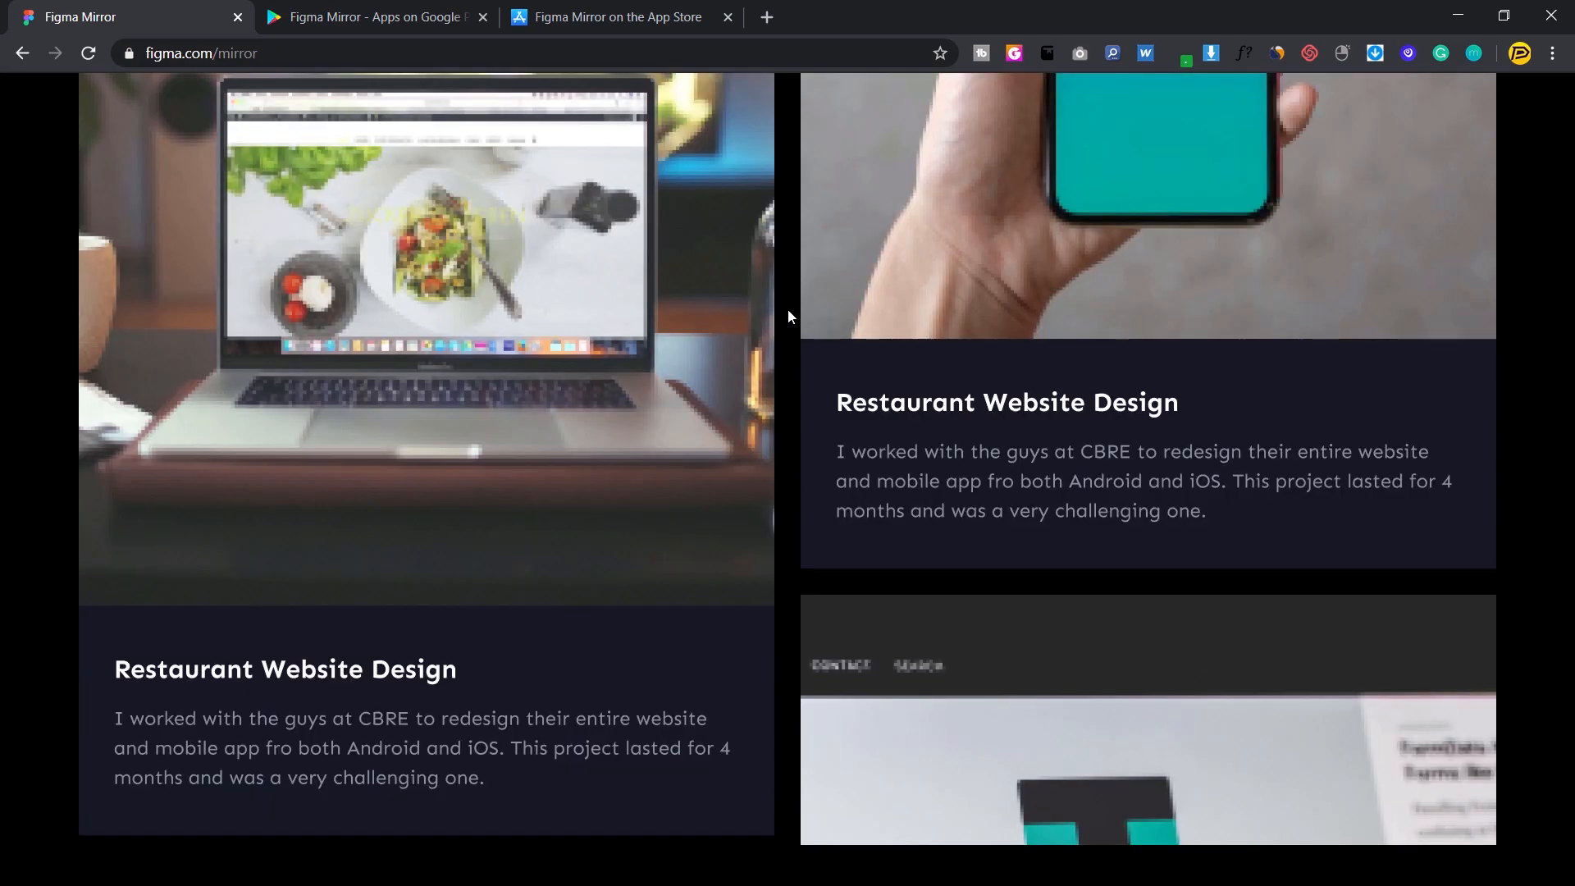
pyautogui.scroll(3)
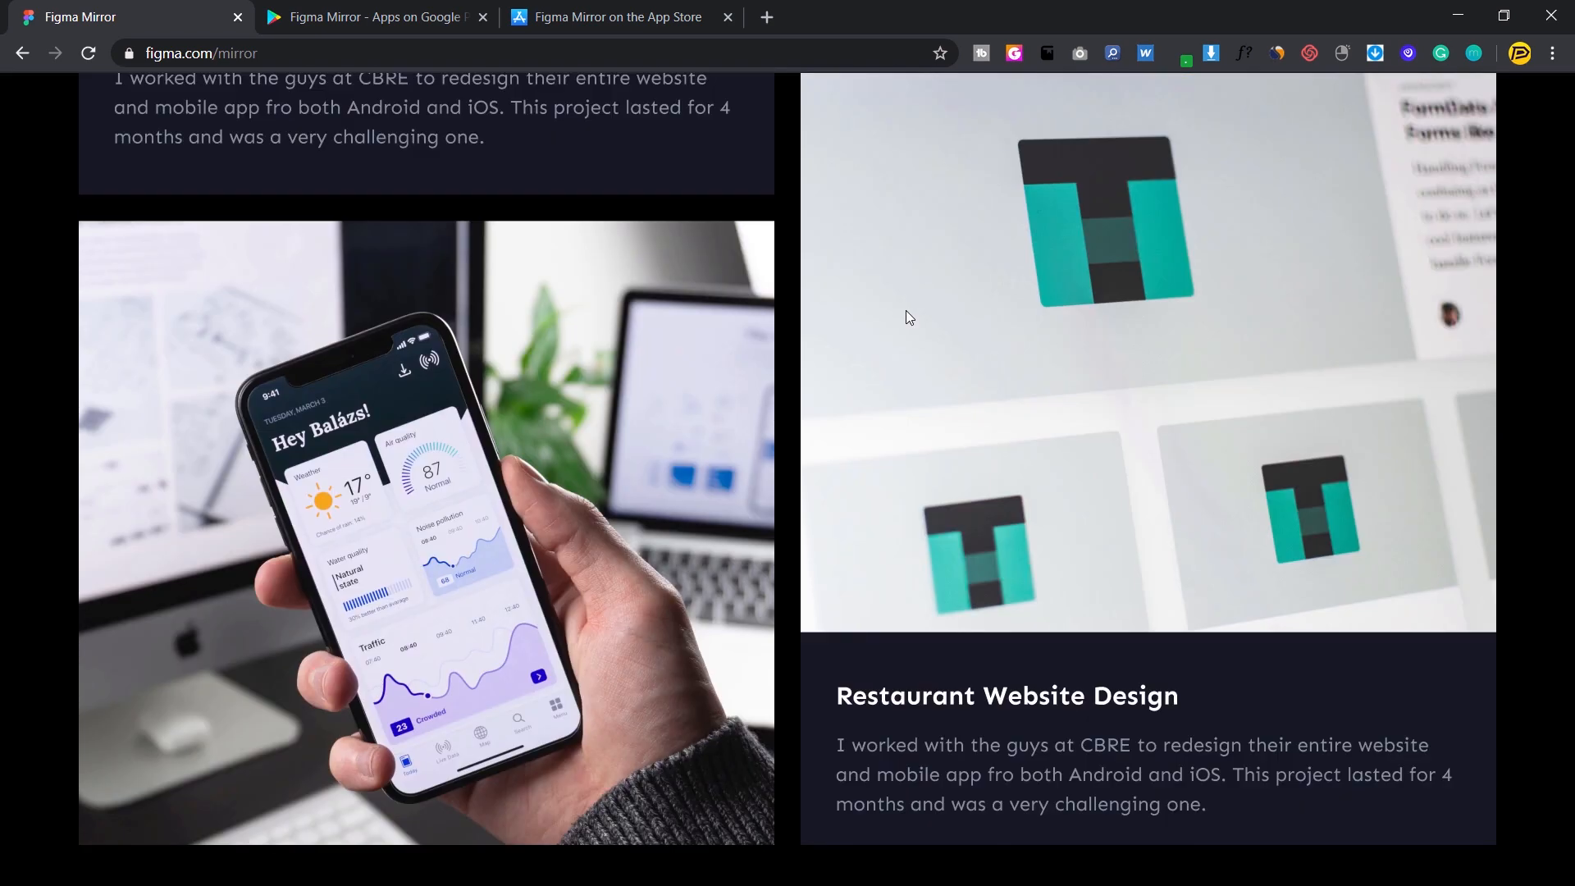
pyautogui.scroll(3)
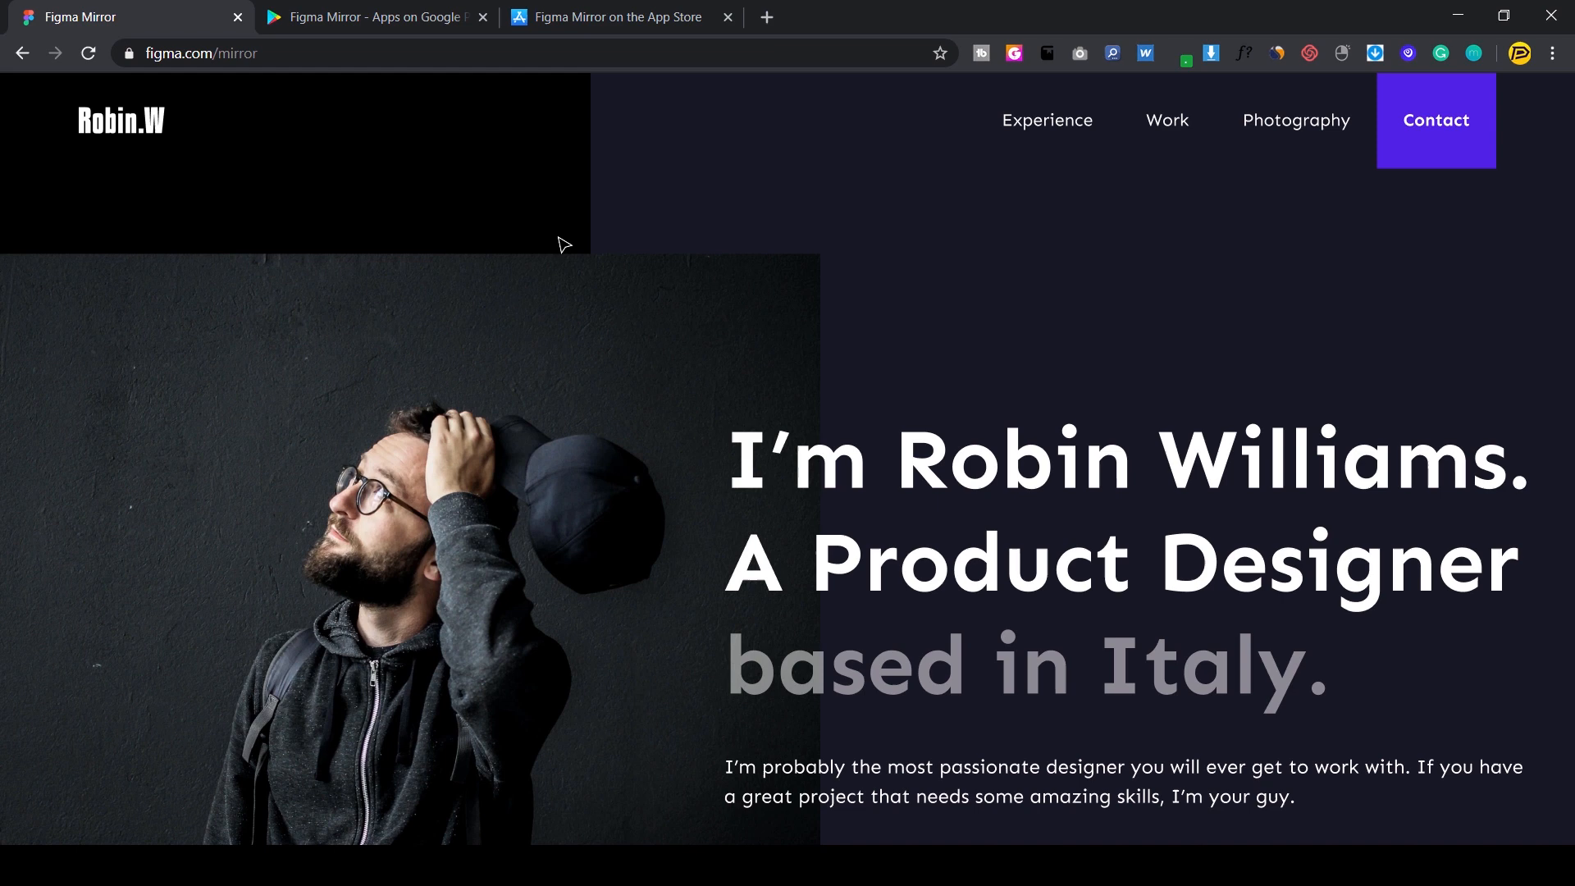
pyautogui.moveTo(932, 211)
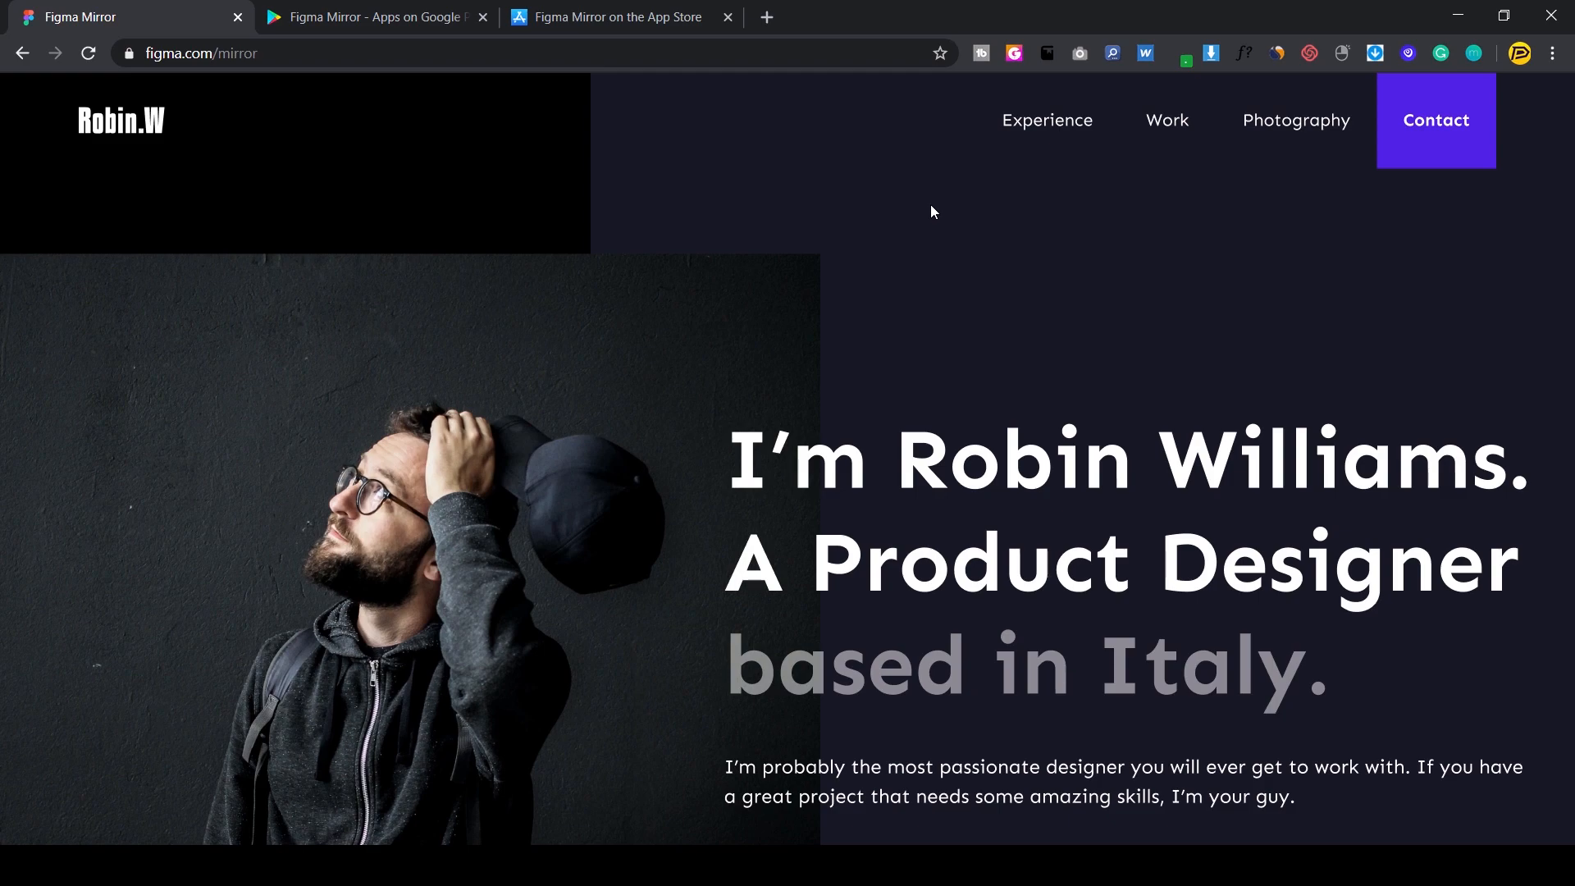
# Step: Return to the Figma file and select the Website_768px tablet frame for live preview
pyautogui.click(118, 19)
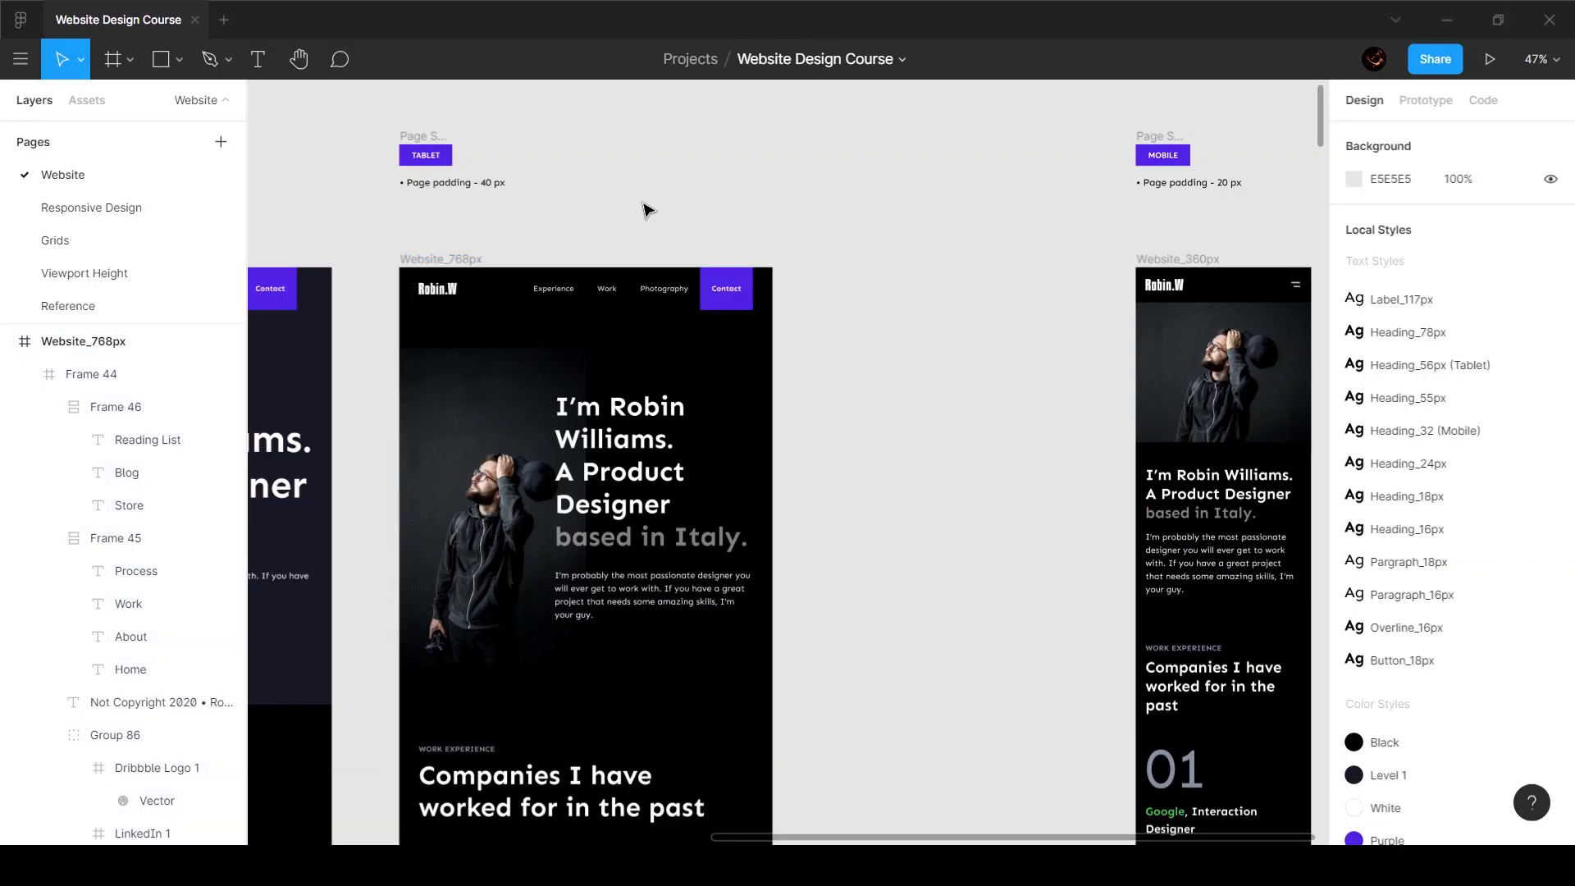
pyautogui.moveTo(1009, 241)
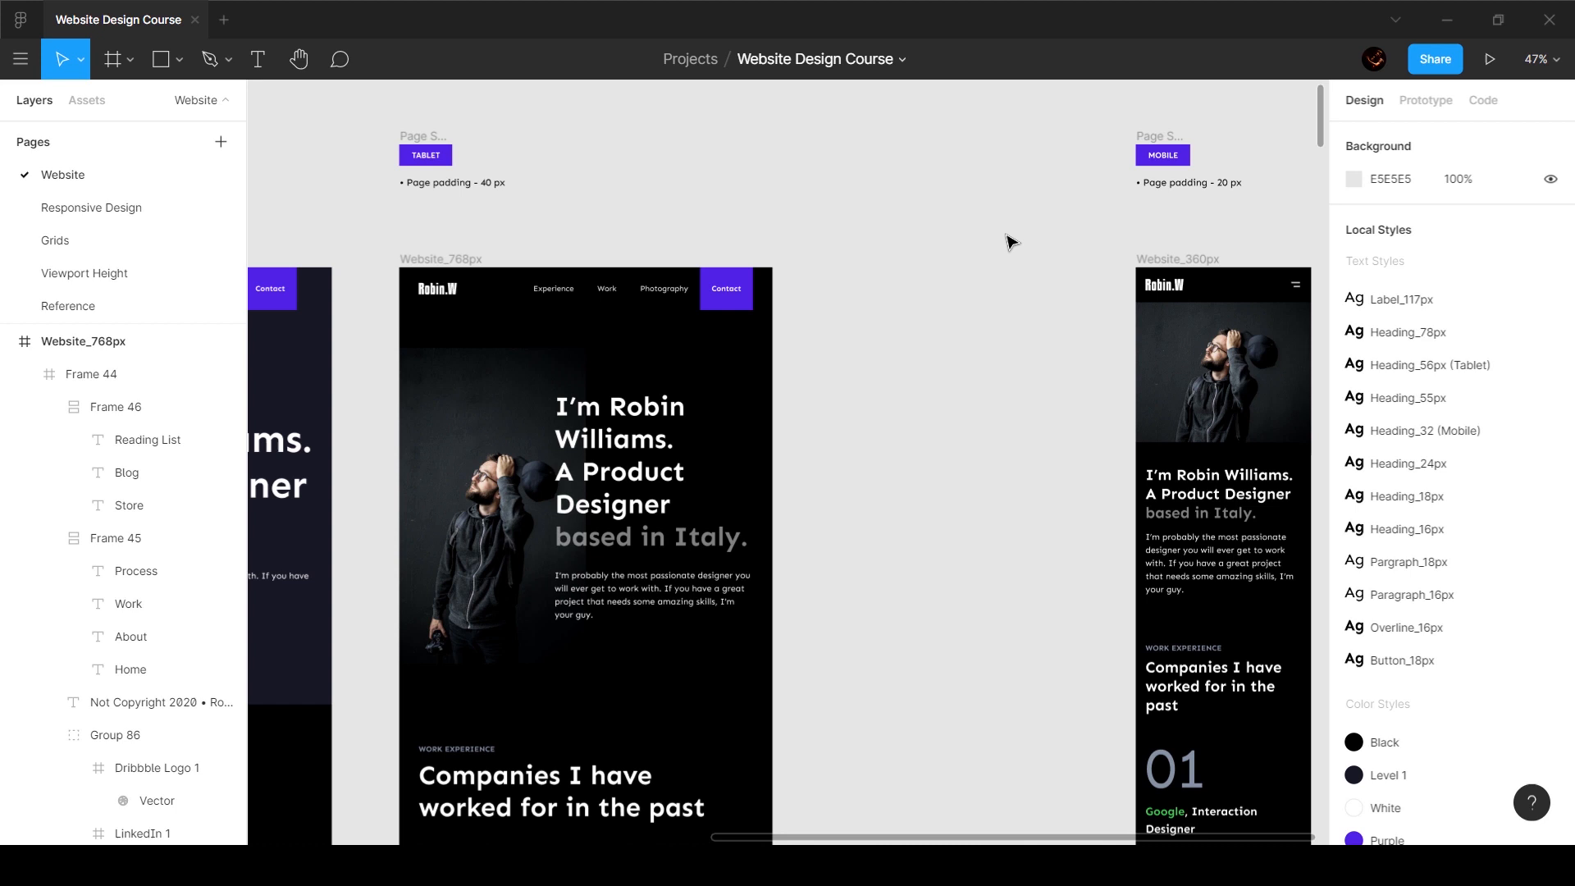
pyautogui.moveTo(448, 242)
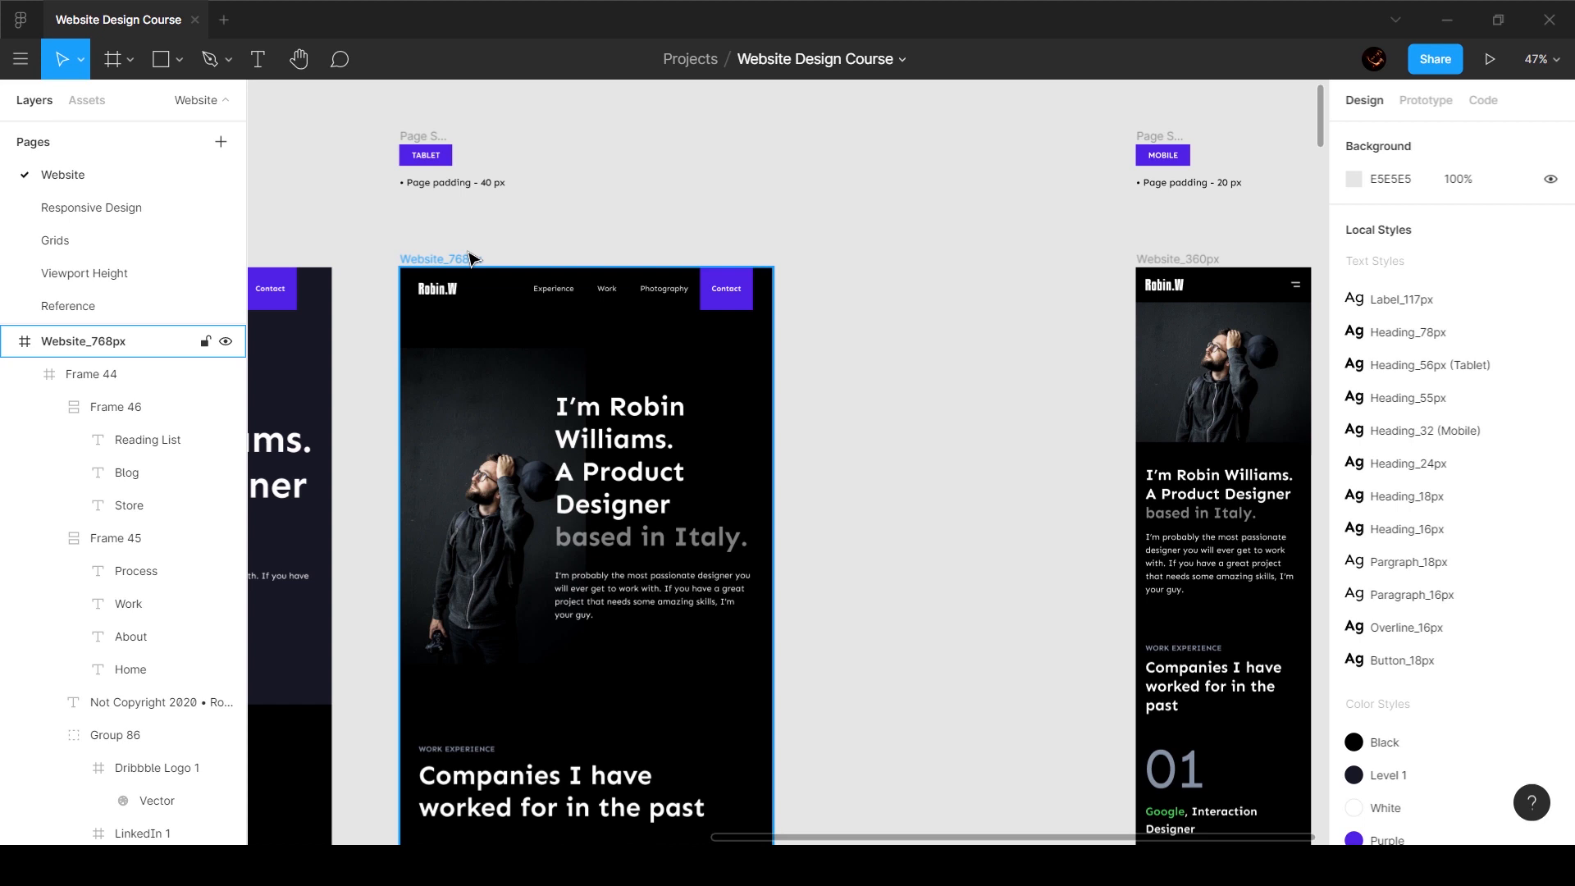
pyautogui.click(467, 207)
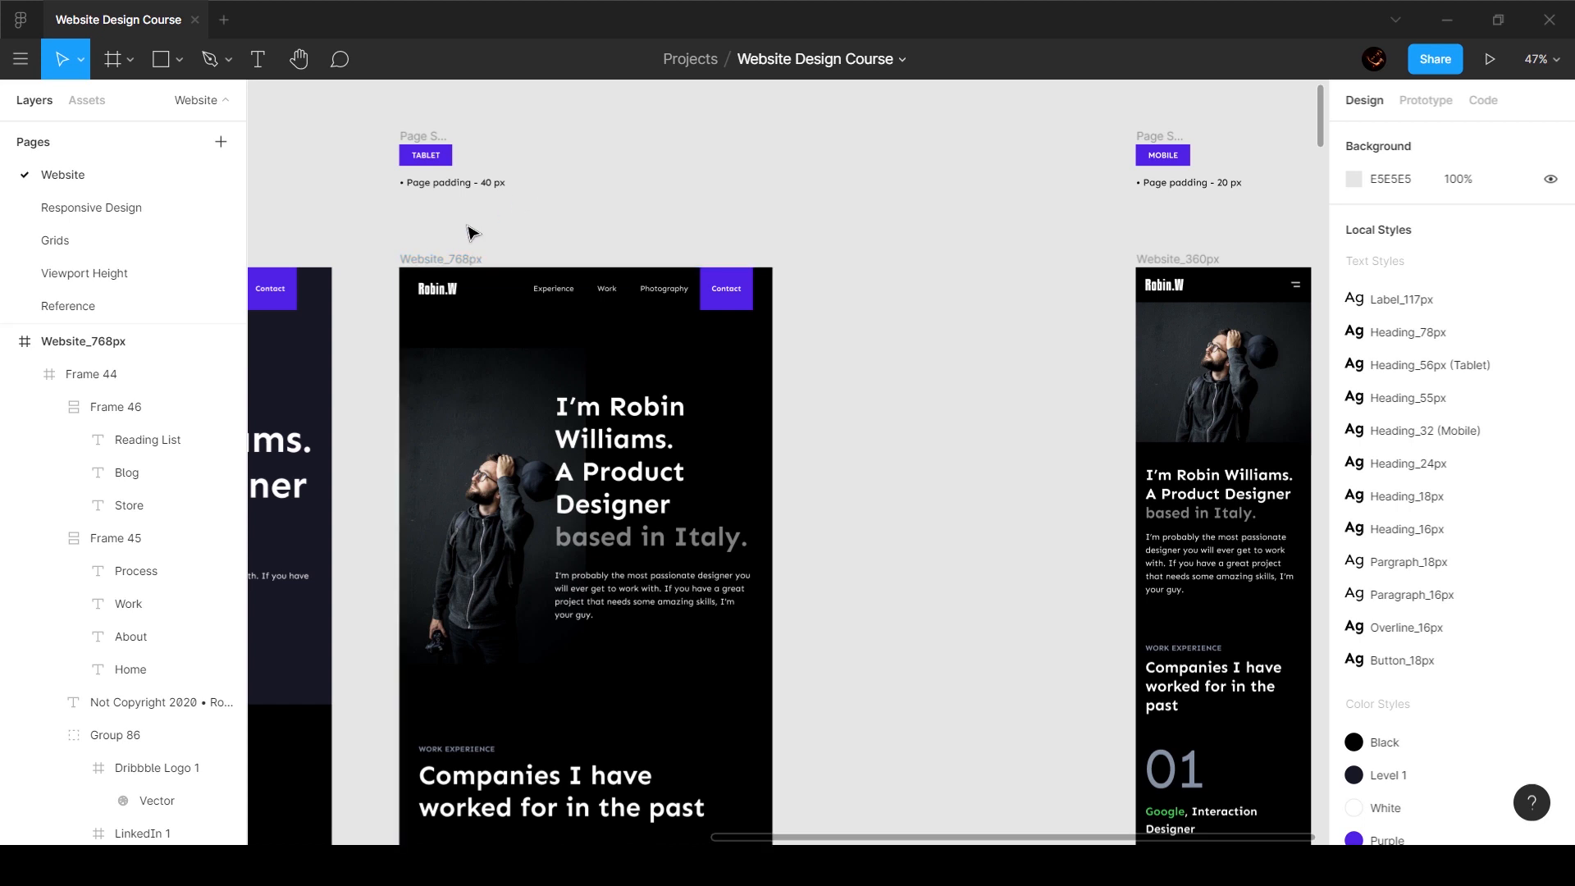
pyautogui.moveTo(841, 233)
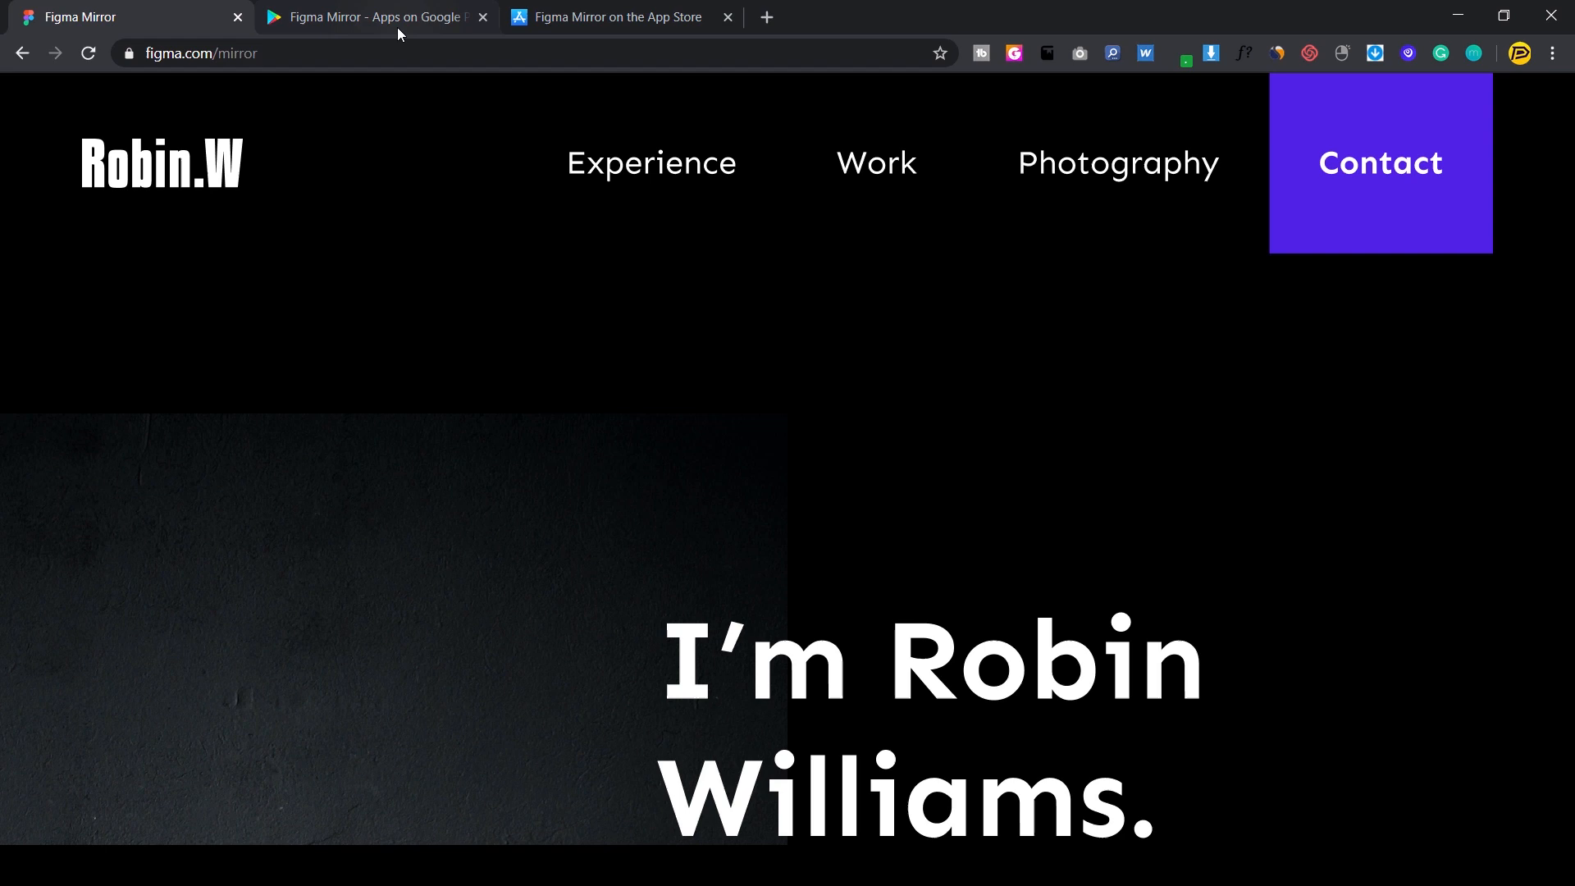
# Step: View the Figma Mirror listings on Google Play and the App Store, then return to Figma
pyautogui.click(376, 16)
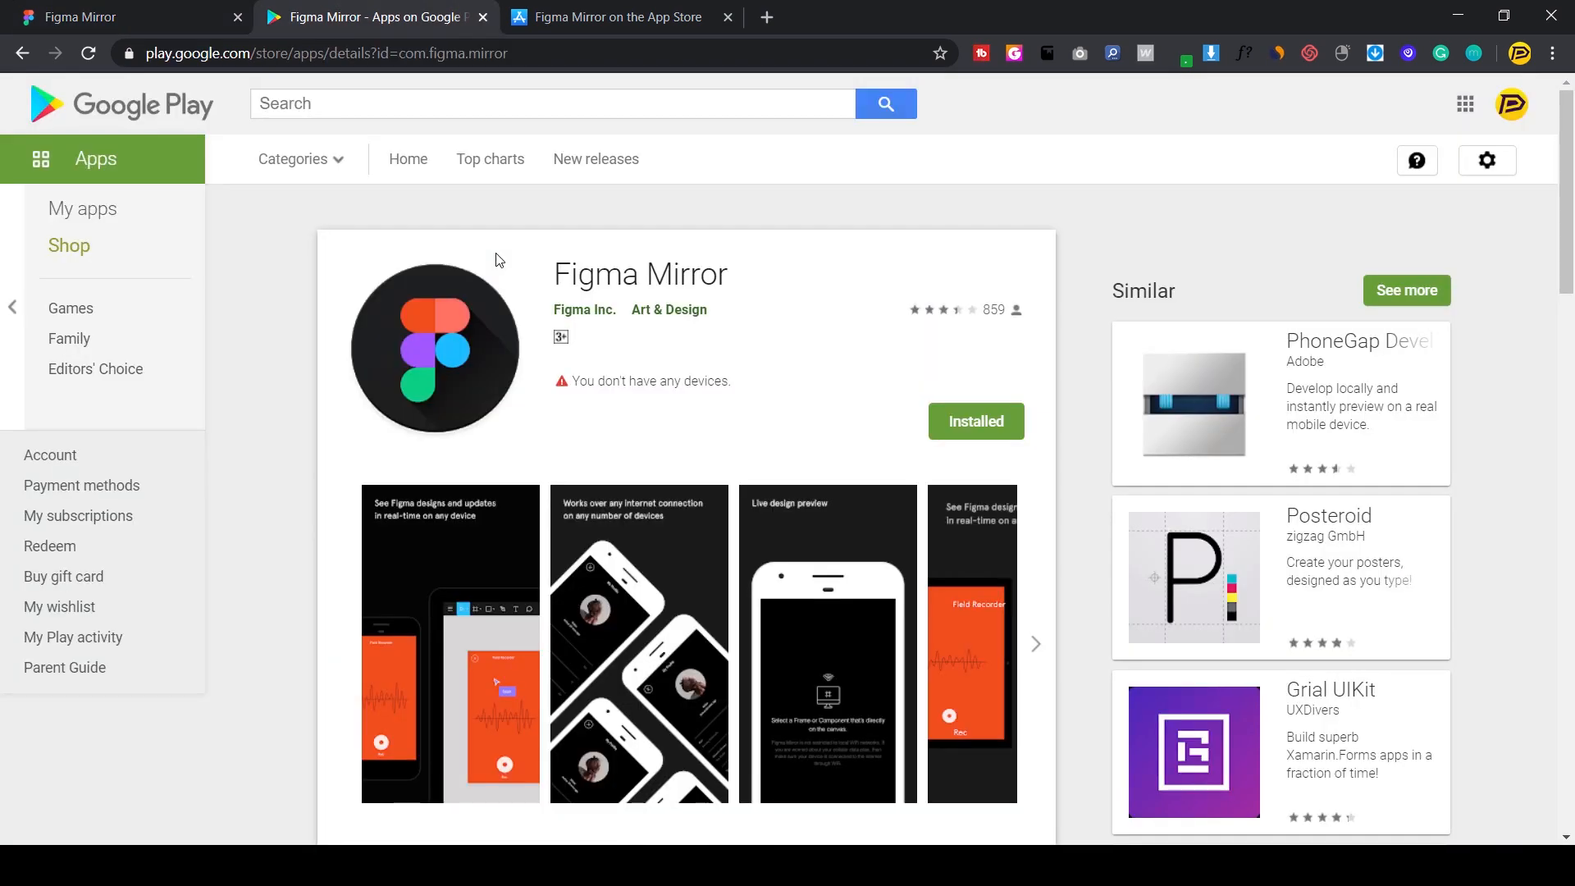
pyautogui.moveTo(722, 302)
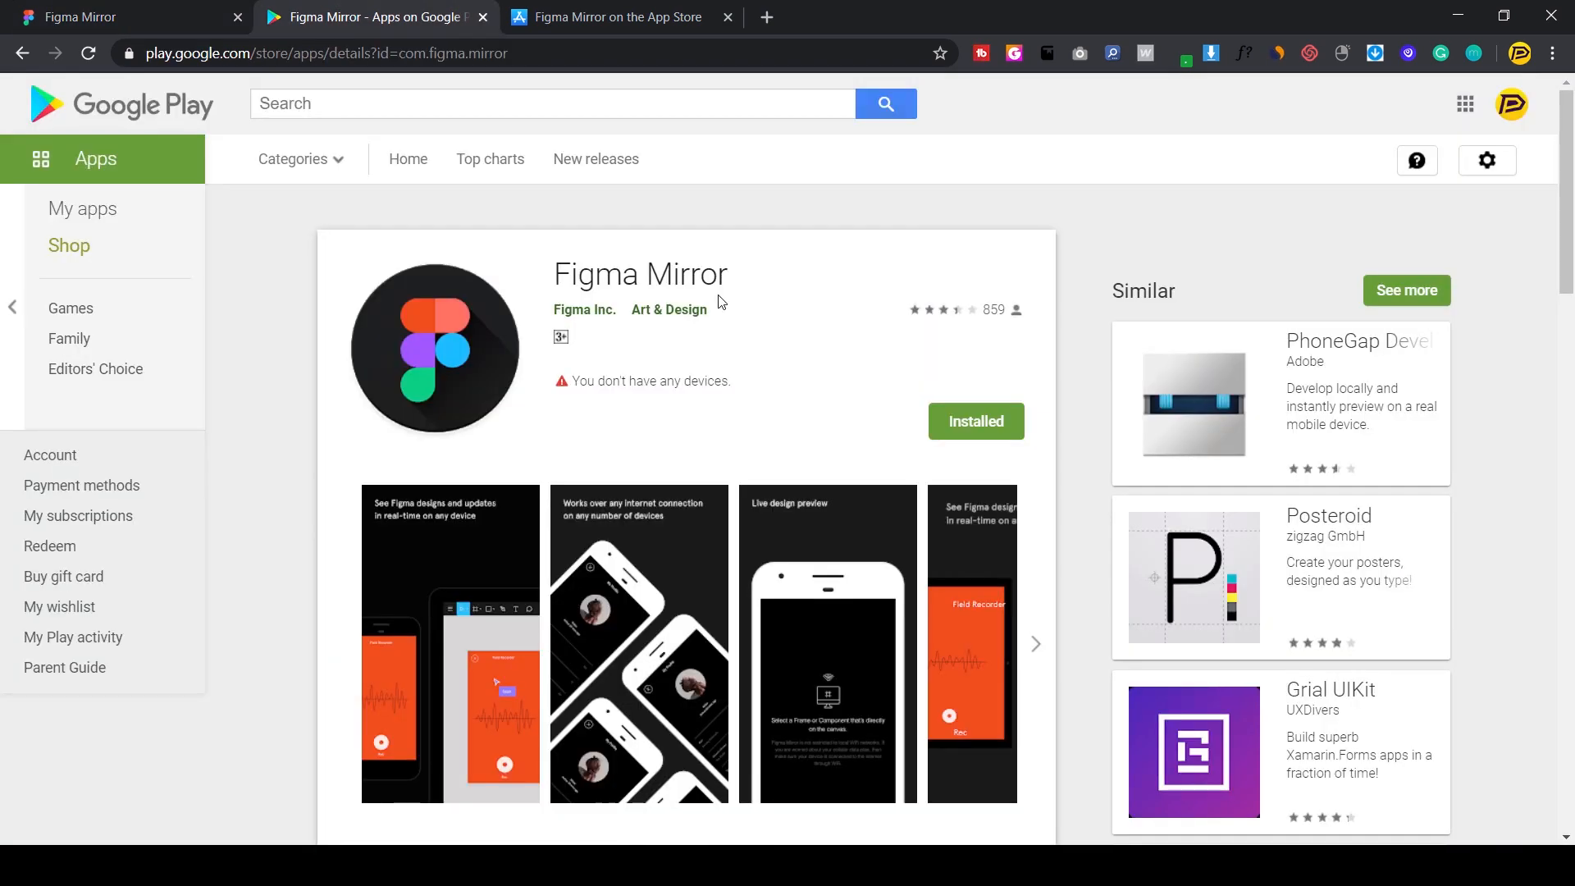
pyautogui.click(617, 17)
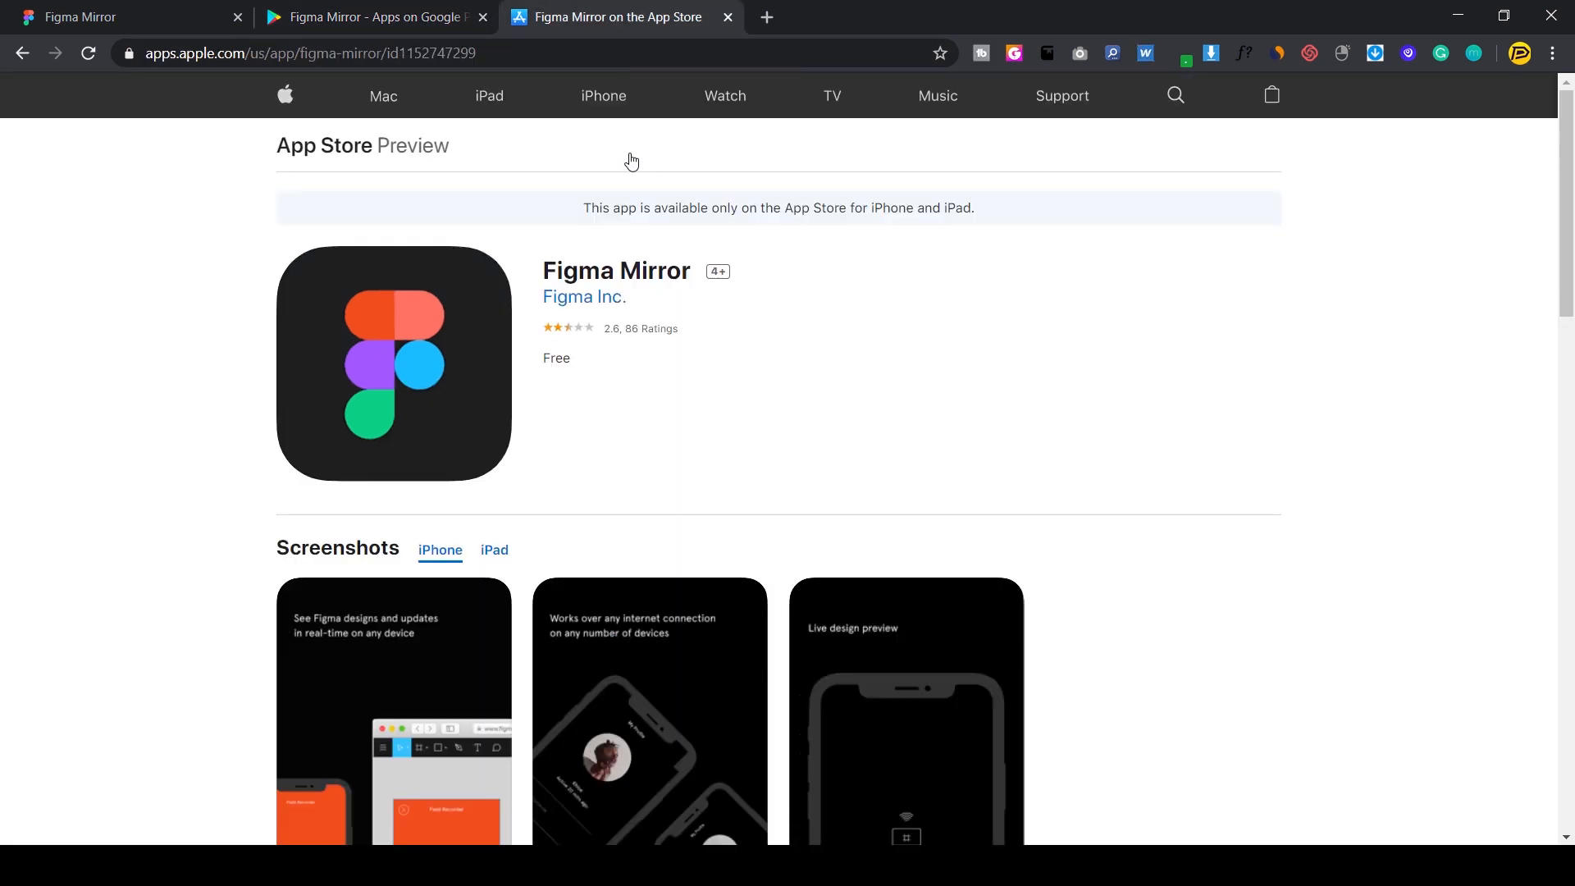
pyautogui.moveTo(672, 360)
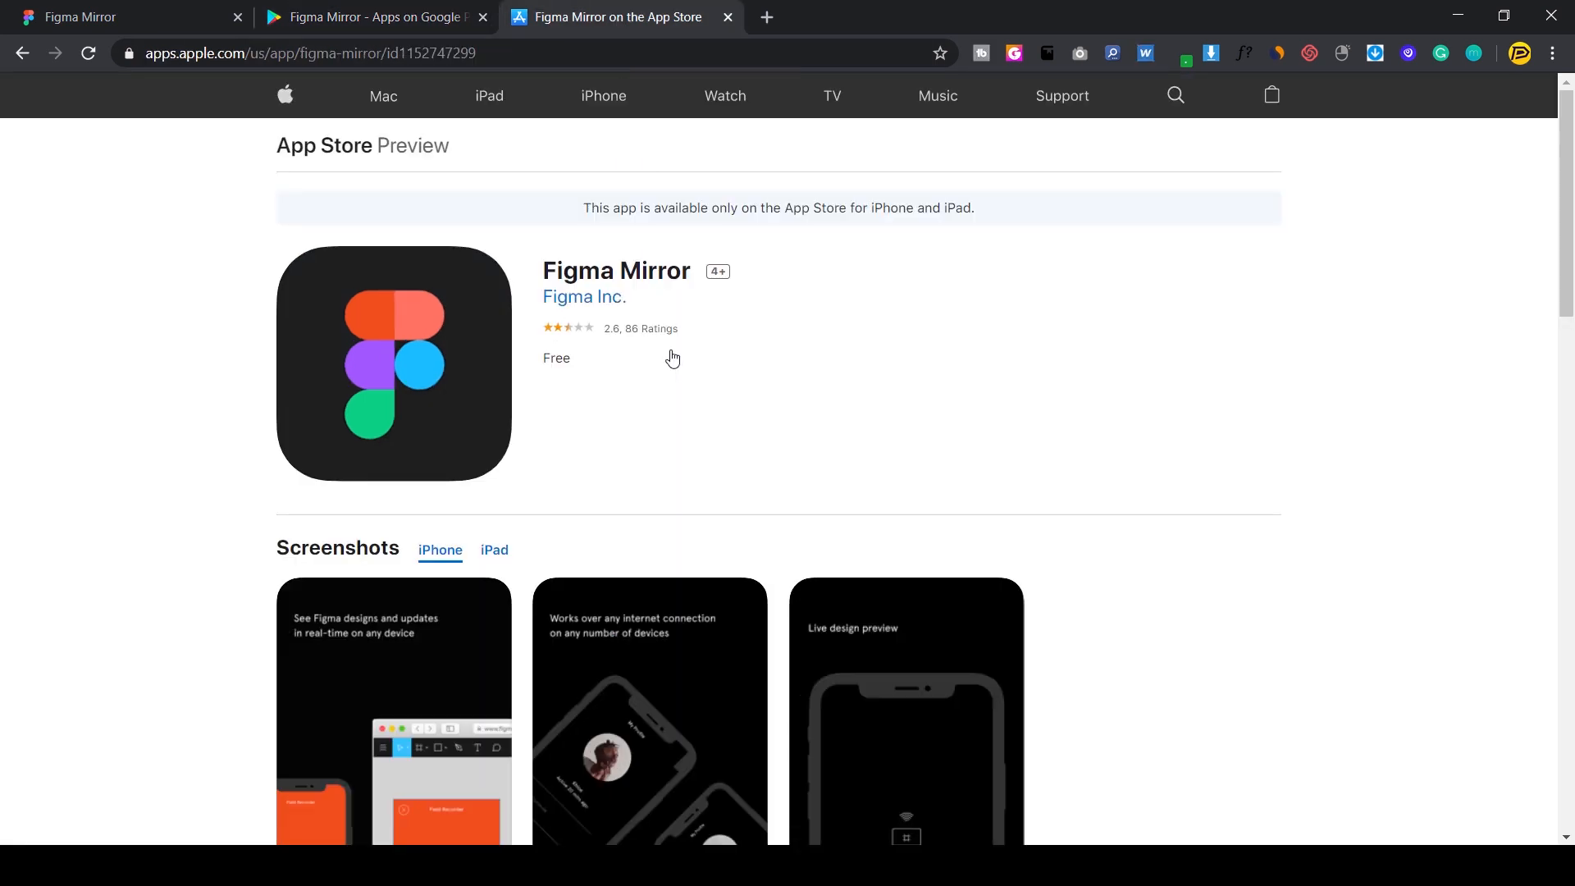
pyautogui.moveTo(352, 16)
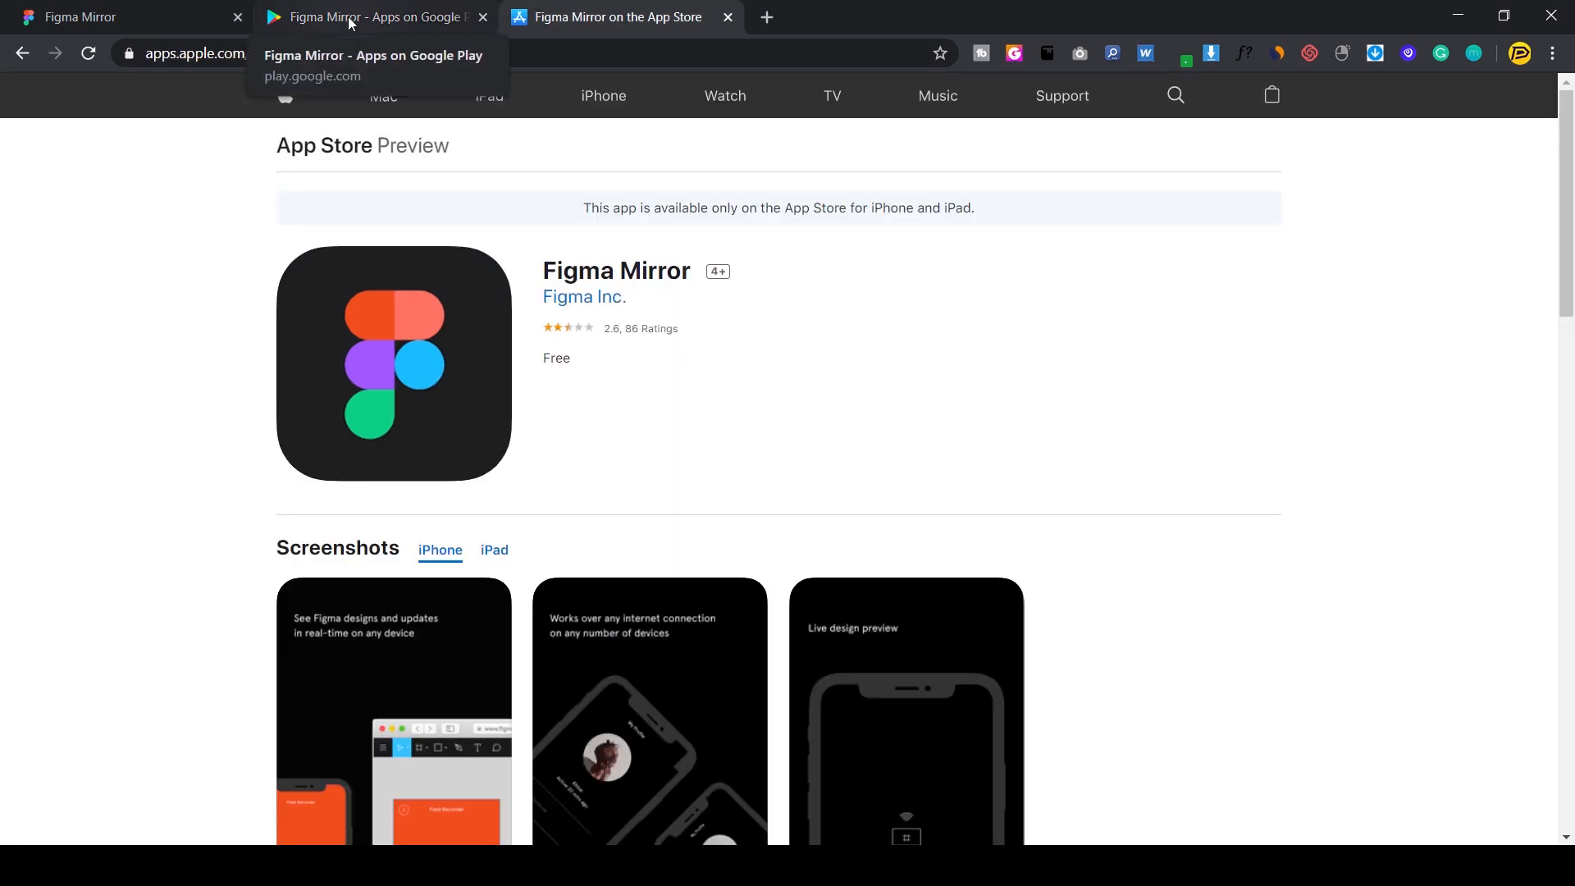
pyautogui.click(366, 17)
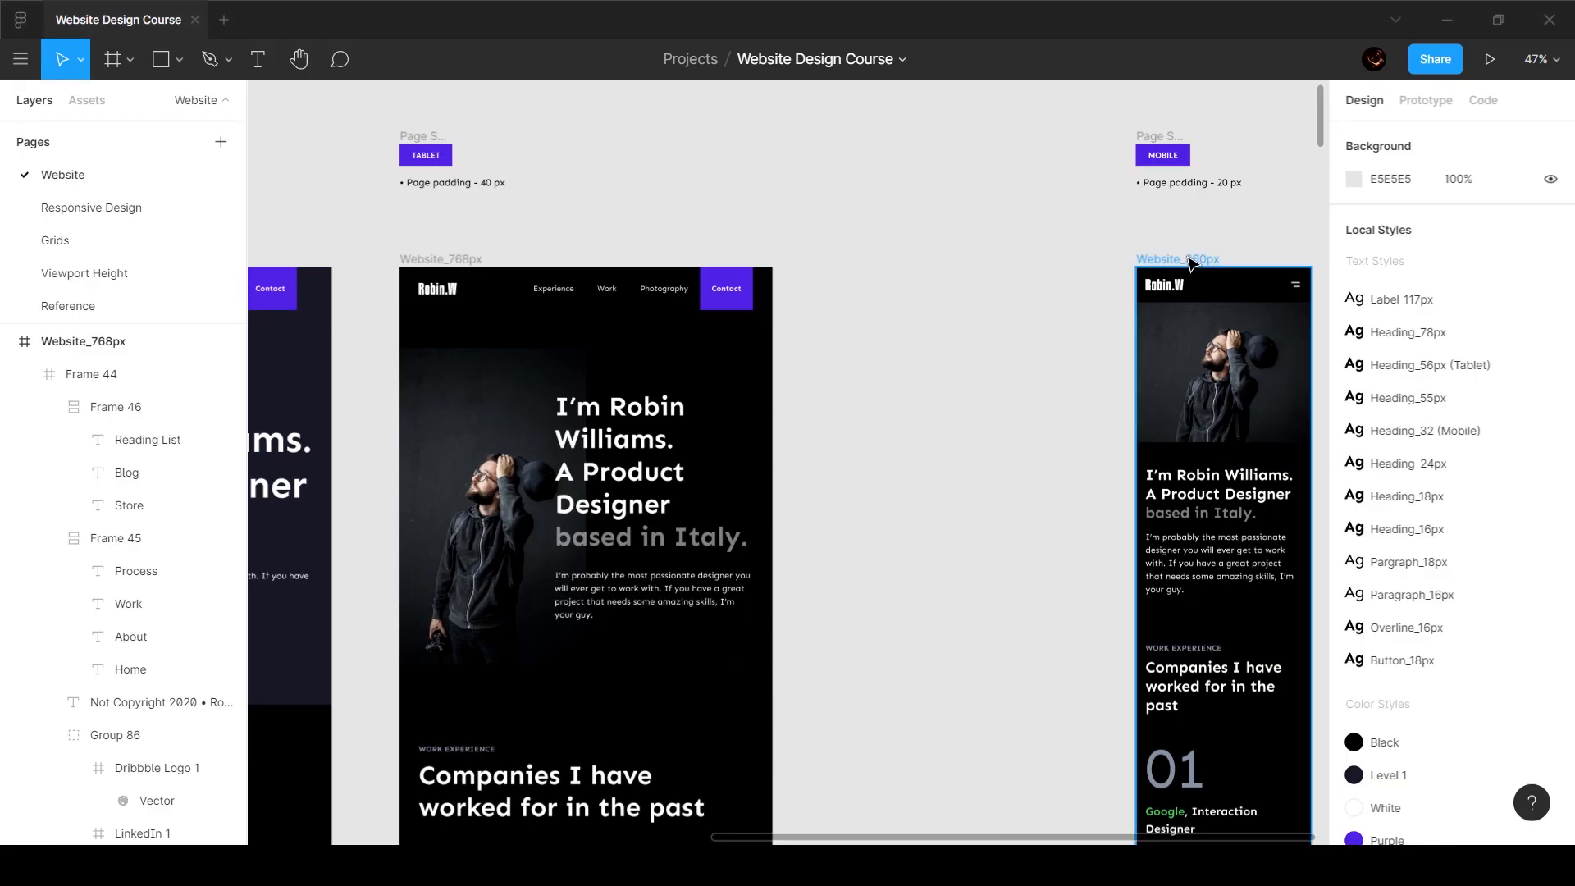
# Step: Select the Website_360px mobile frame on the canvas for live preview
pyautogui.click(1176, 259)
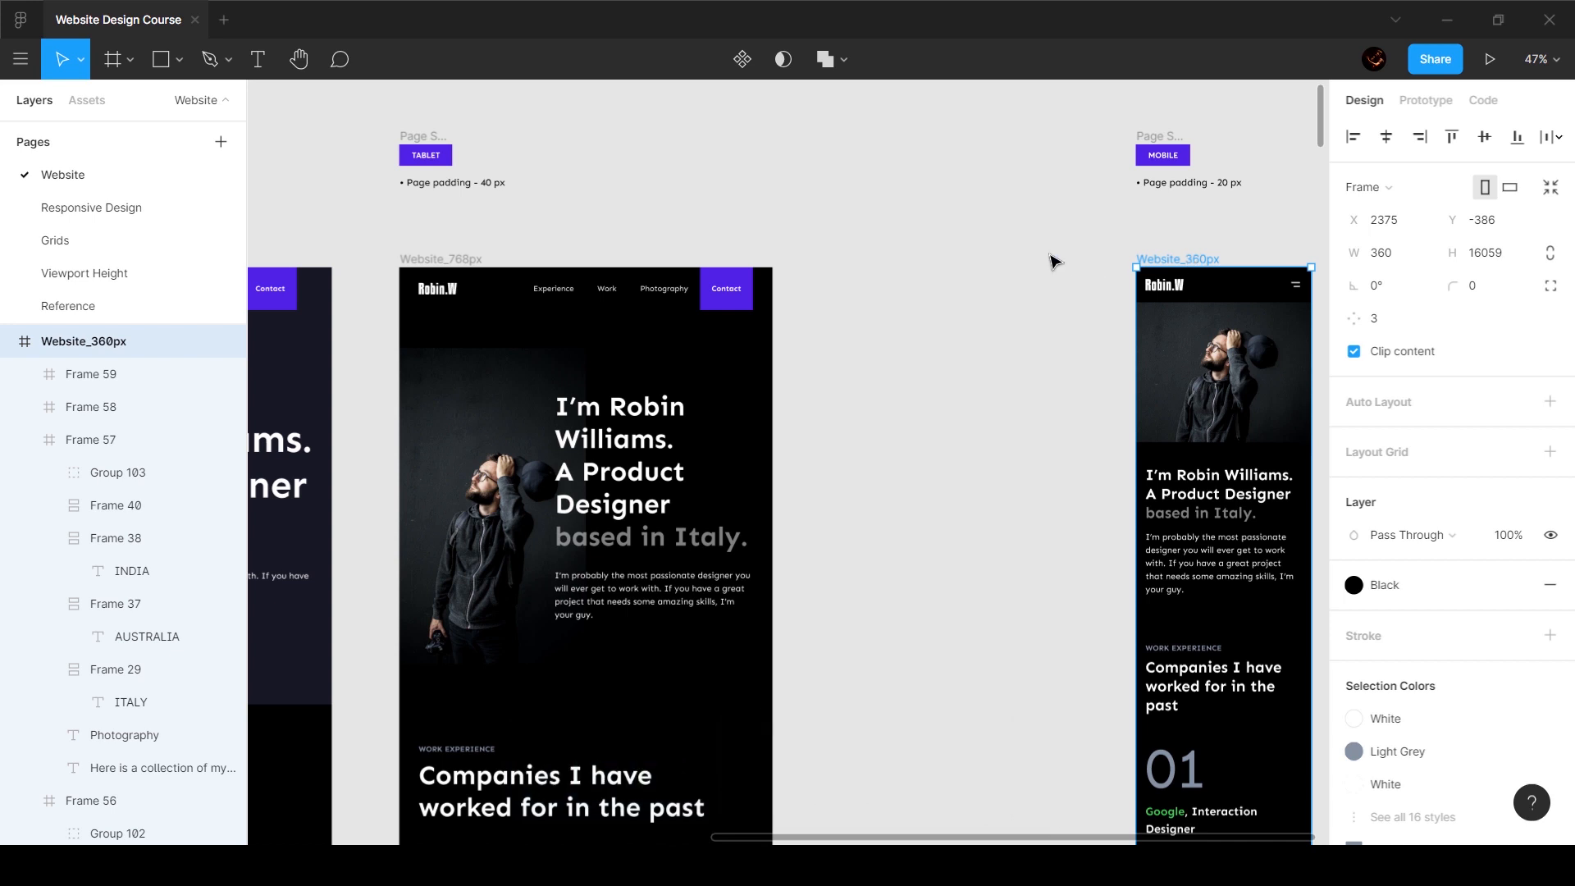
pyautogui.moveTo(1194, 264)
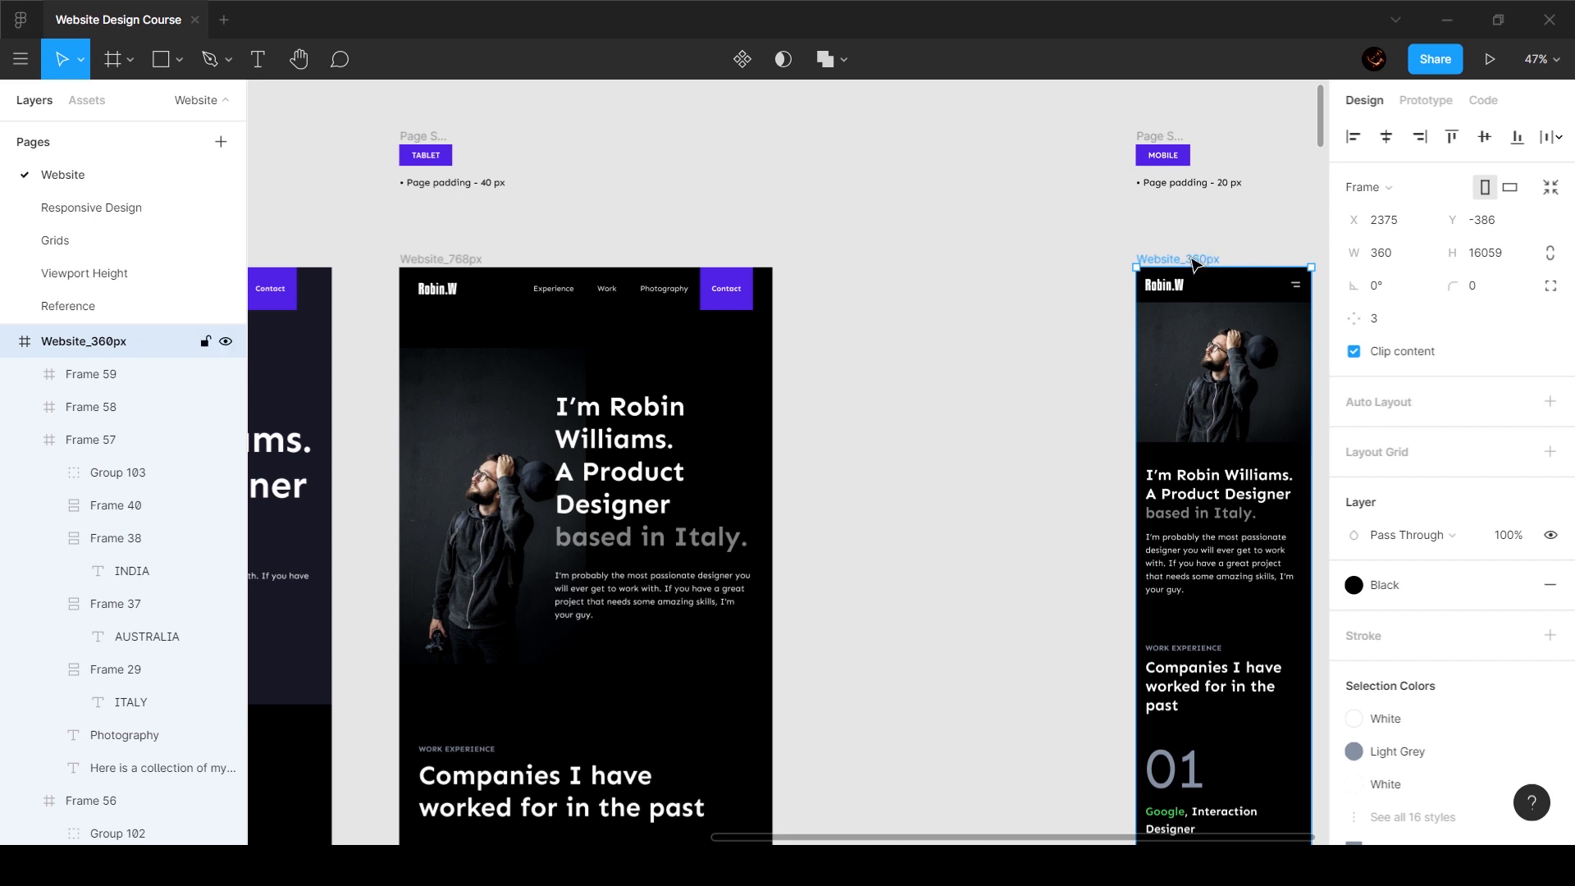
pyautogui.moveTo(1234, 257)
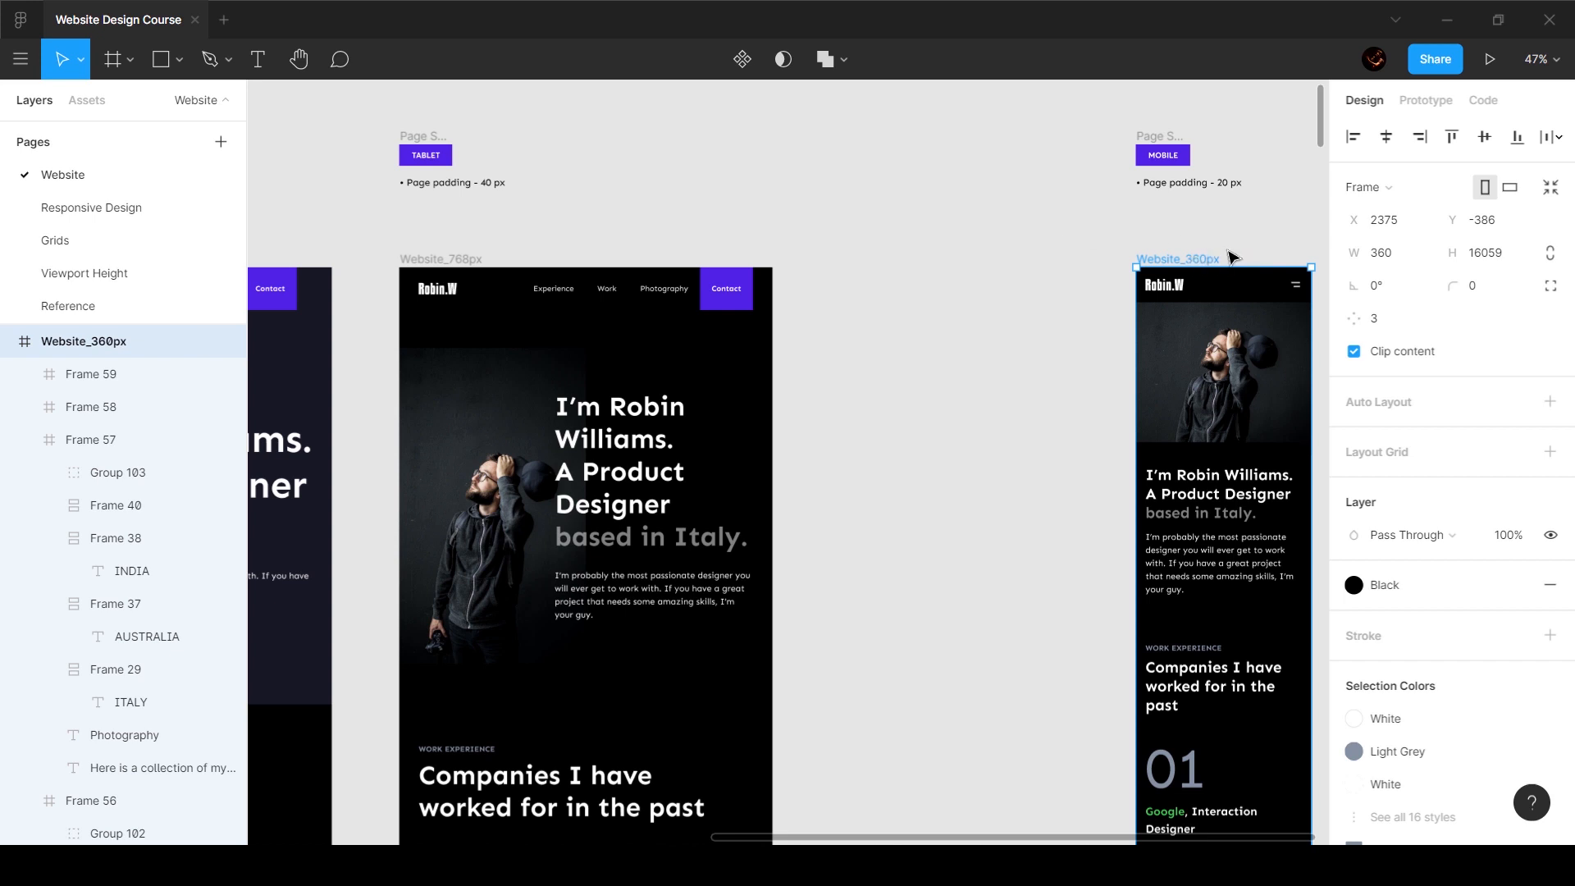